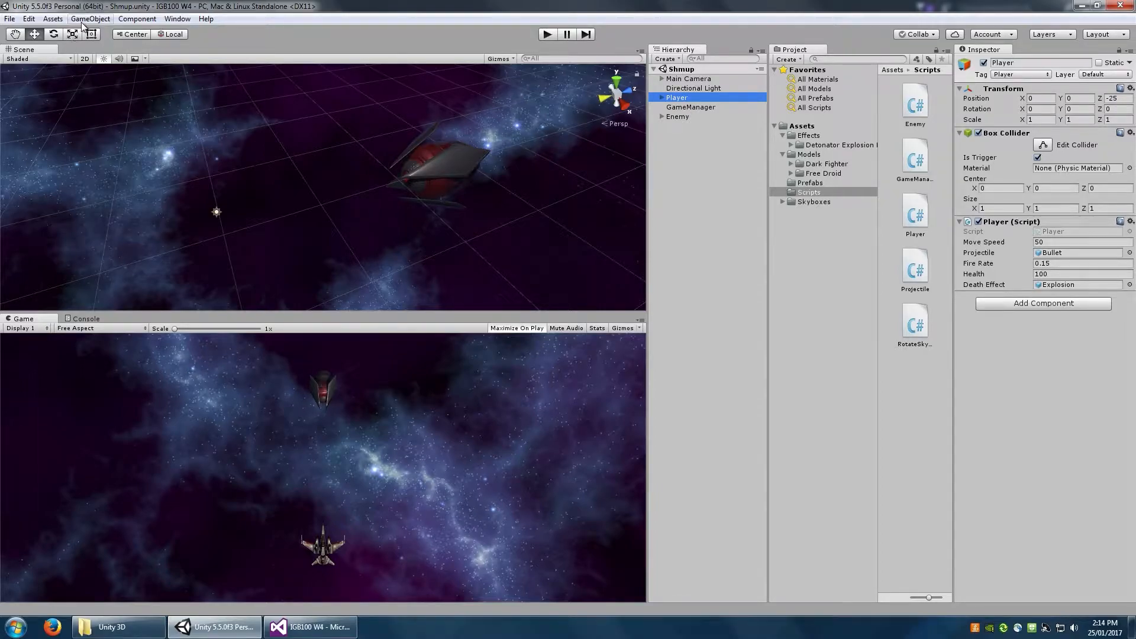
Create an empty GameObject and name it EnemySpawner.
click(89, 18)
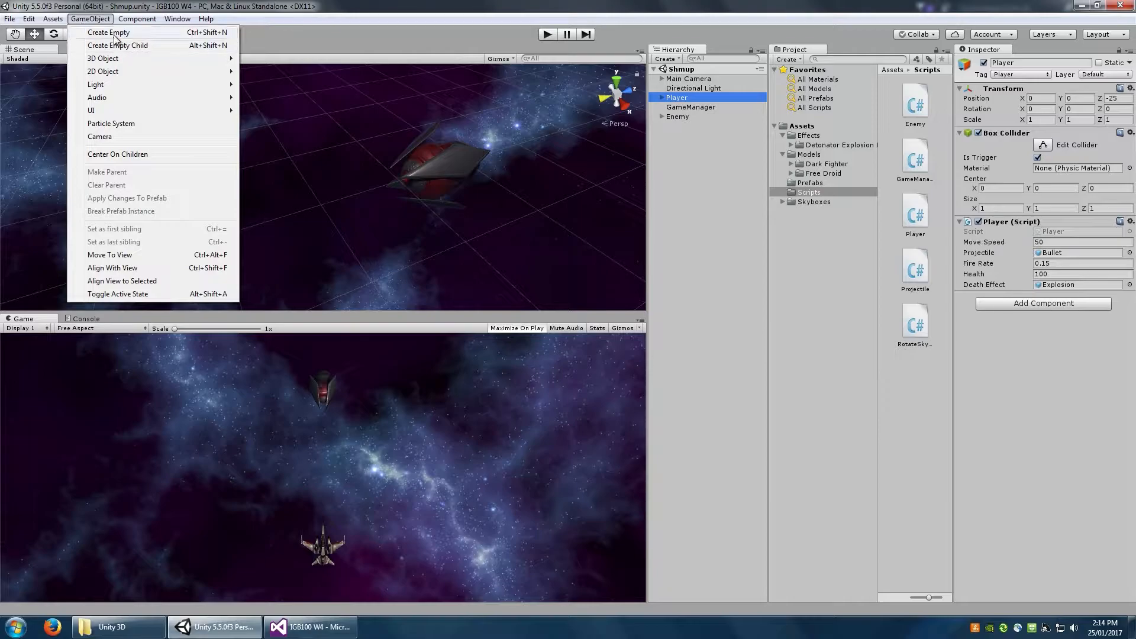
click(107, 32)
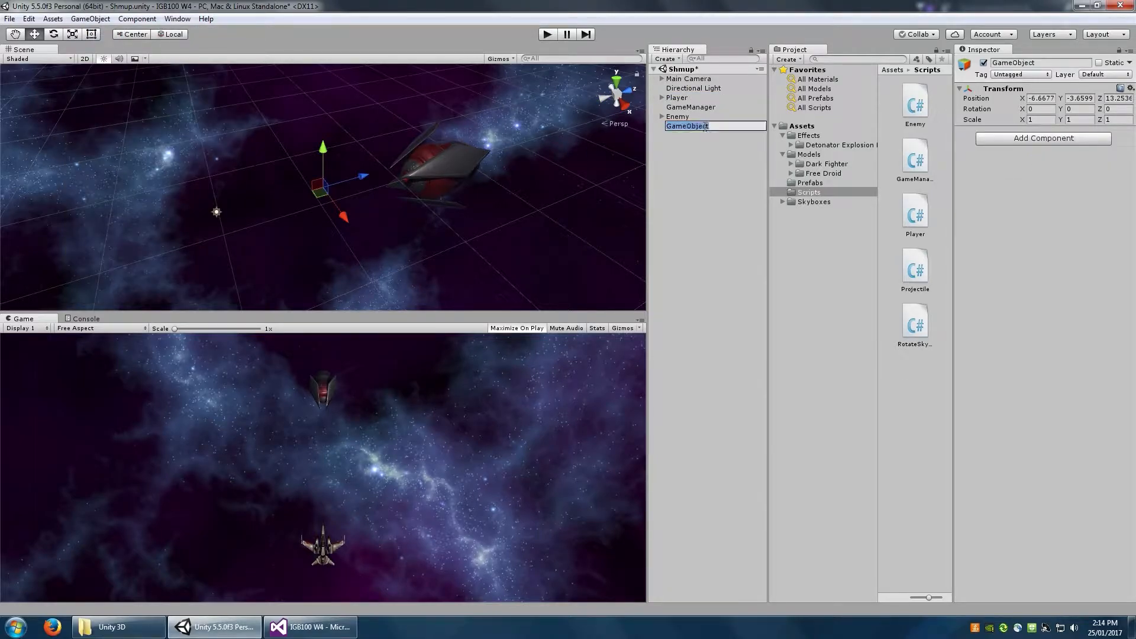
text(EnemySpawner)
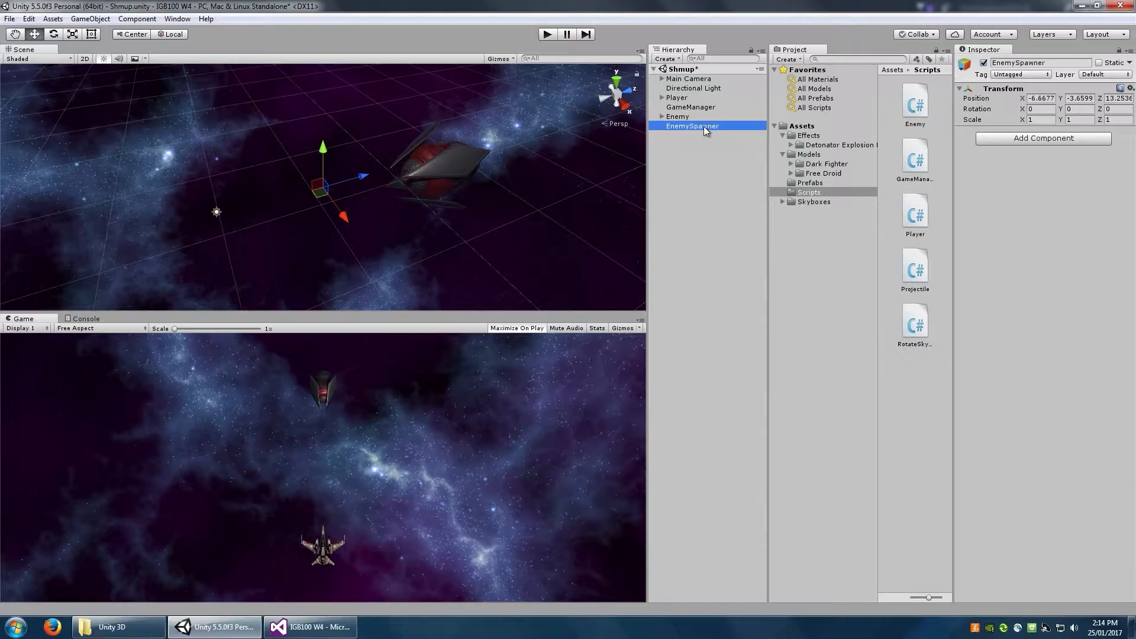
Reset EnemySpawner's Transform, then set Position Z to 45 and Rotation Y to 180.
click(1042, 98)
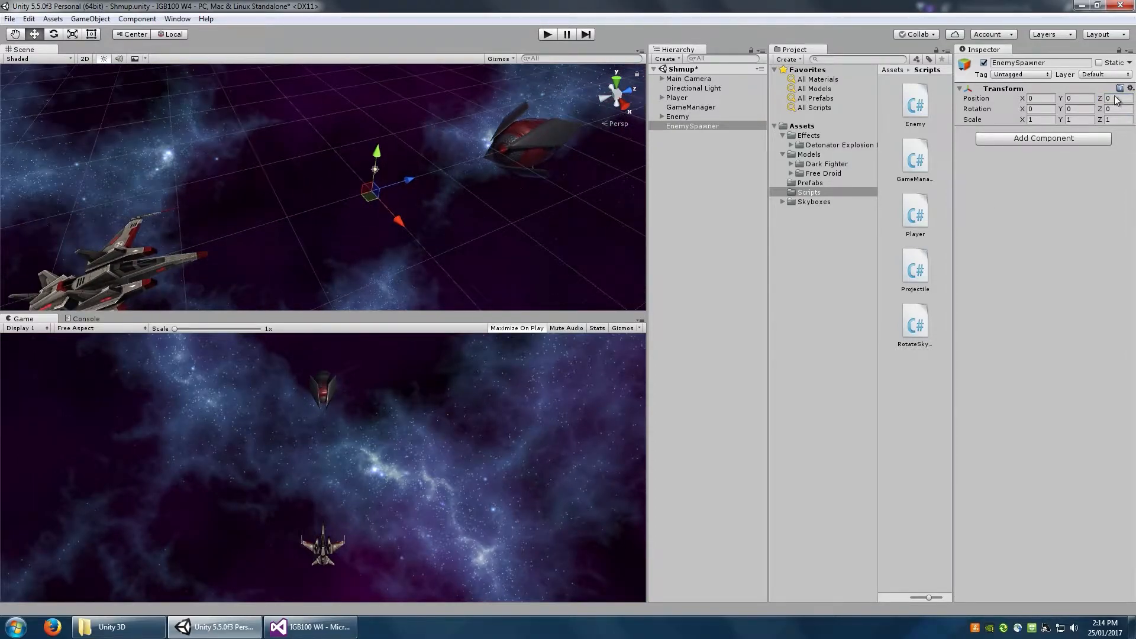
text(45)
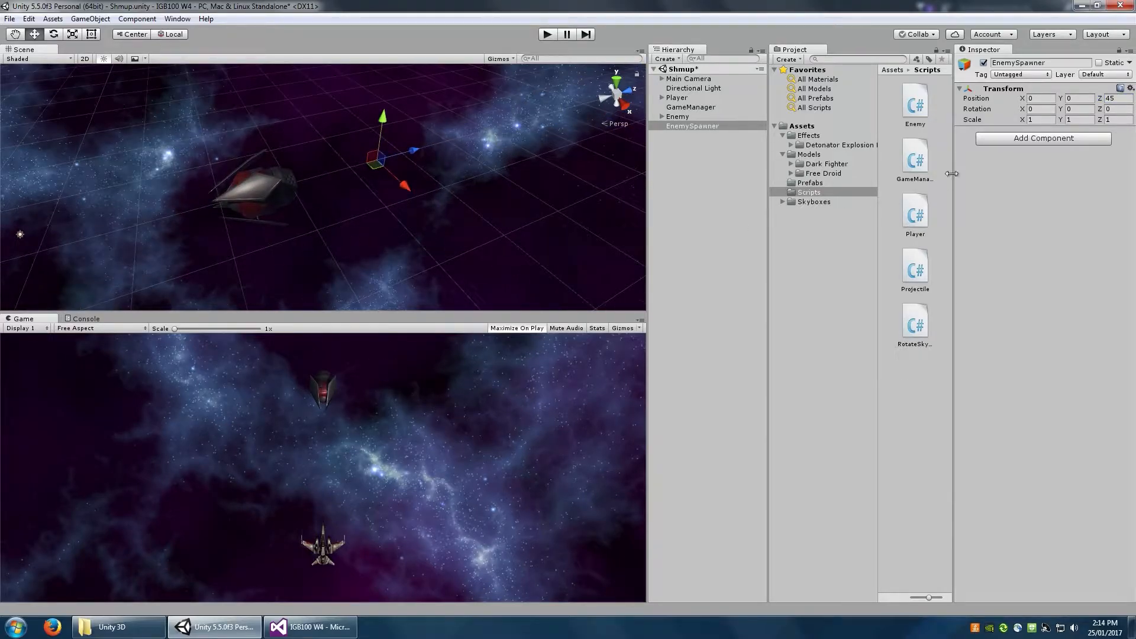
click(1078, 108)
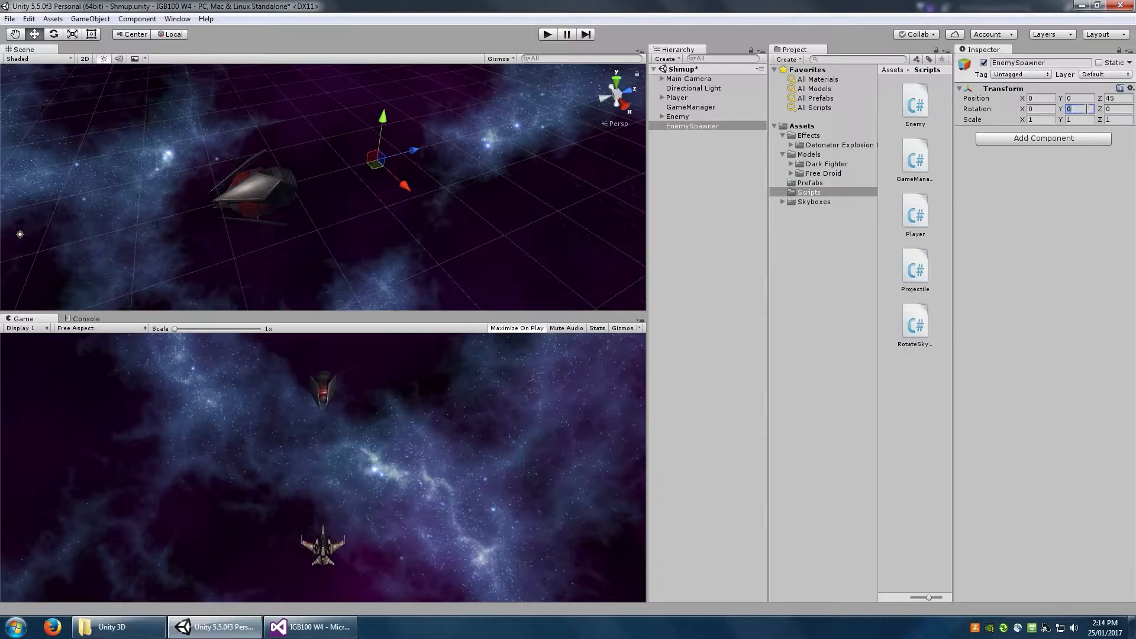
text(180)
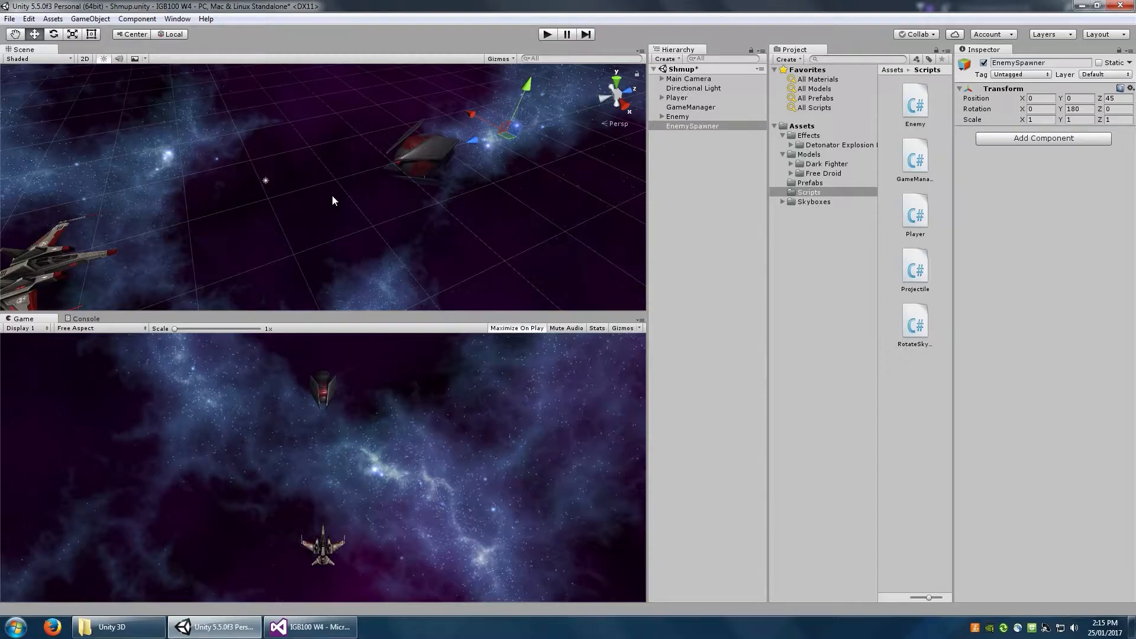
mouse_move(853, 212)
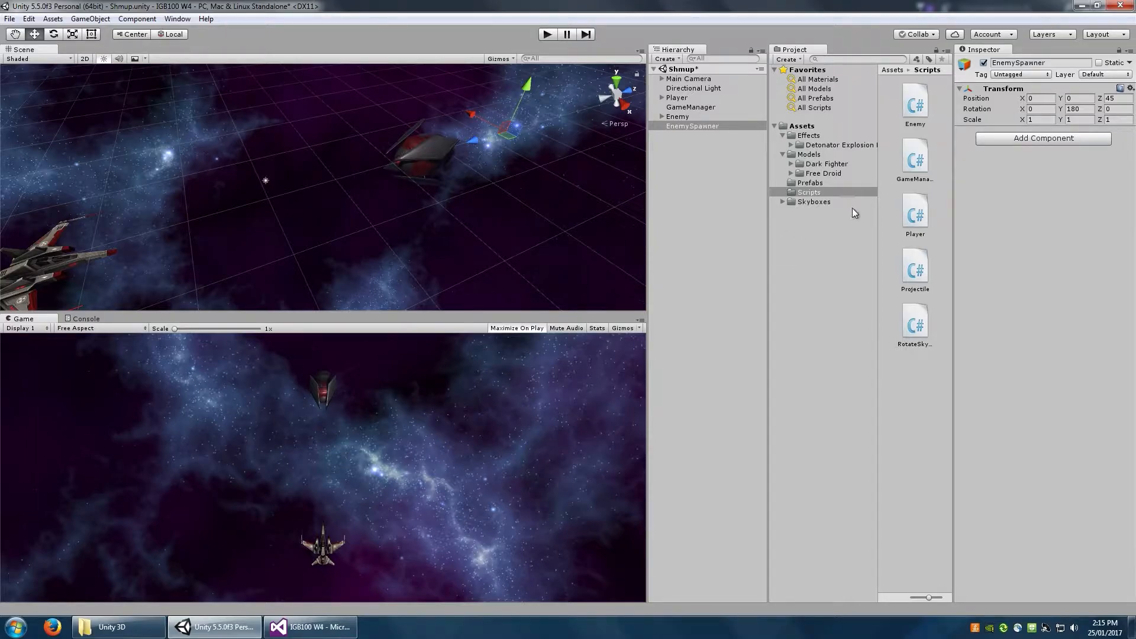
Add a C# script named EnemySpawner to the Scripts folder and open it.
right_click(833, 210)
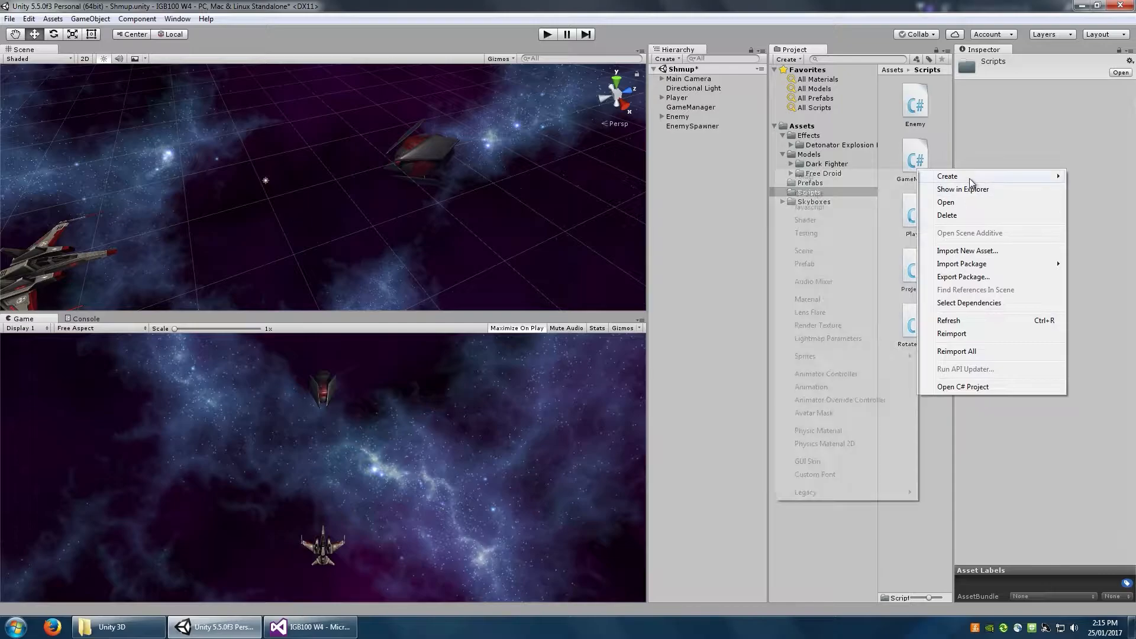
click(946, 175)
text(nemySpawner)
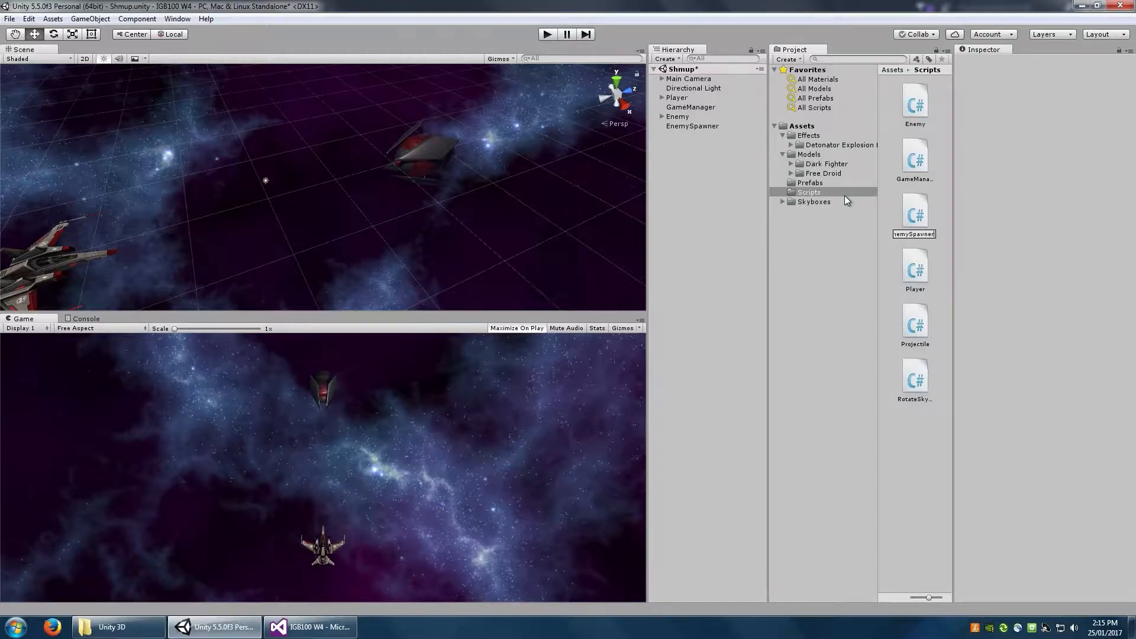
click(914, 159)
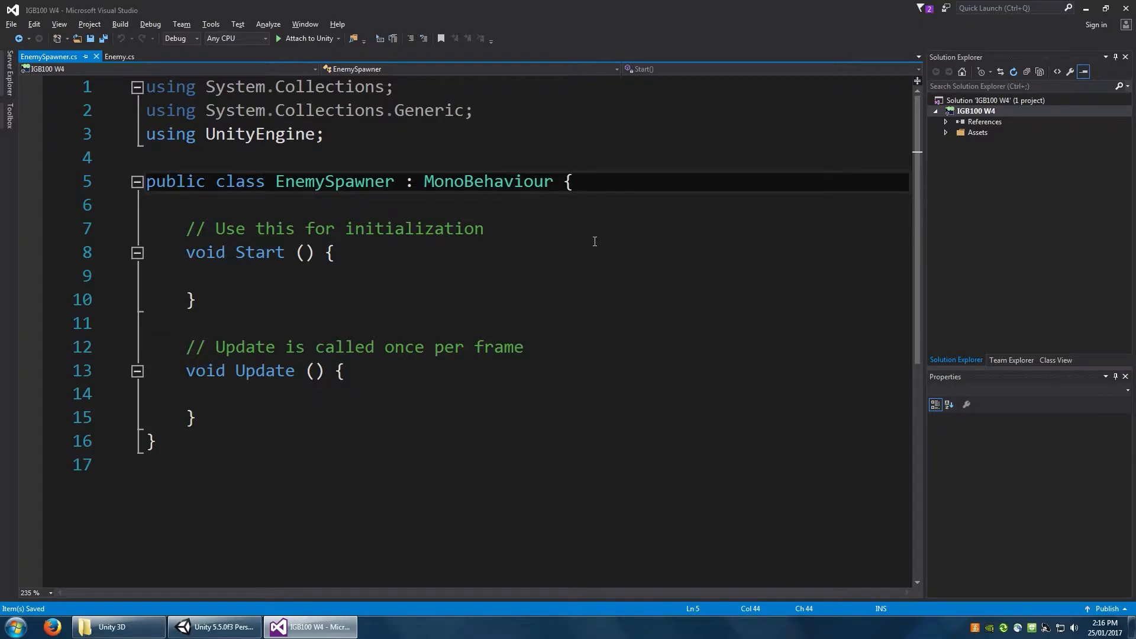
Declare a public GameObject enemy field at the top of the EnemySpawner class.
click(572, 181)
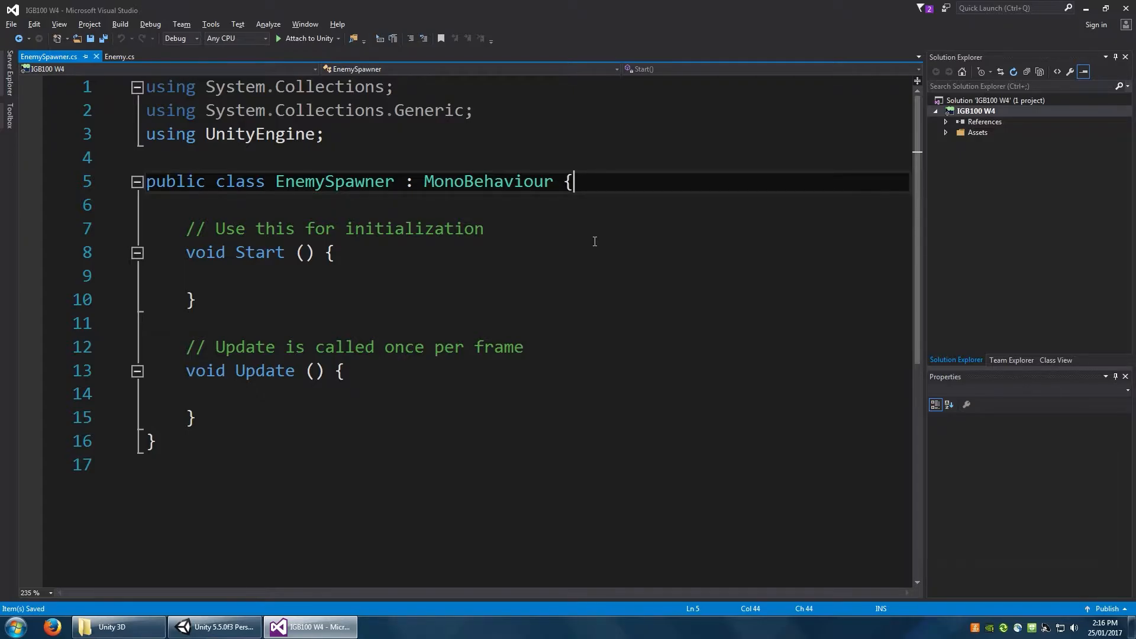
key(Enter)
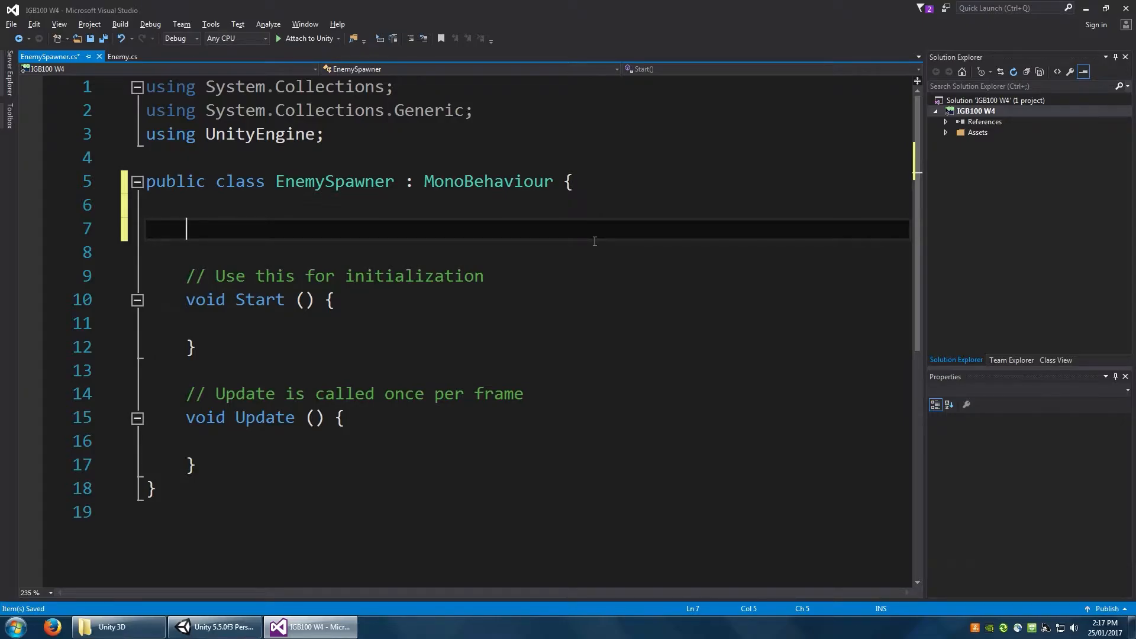
text(public G)
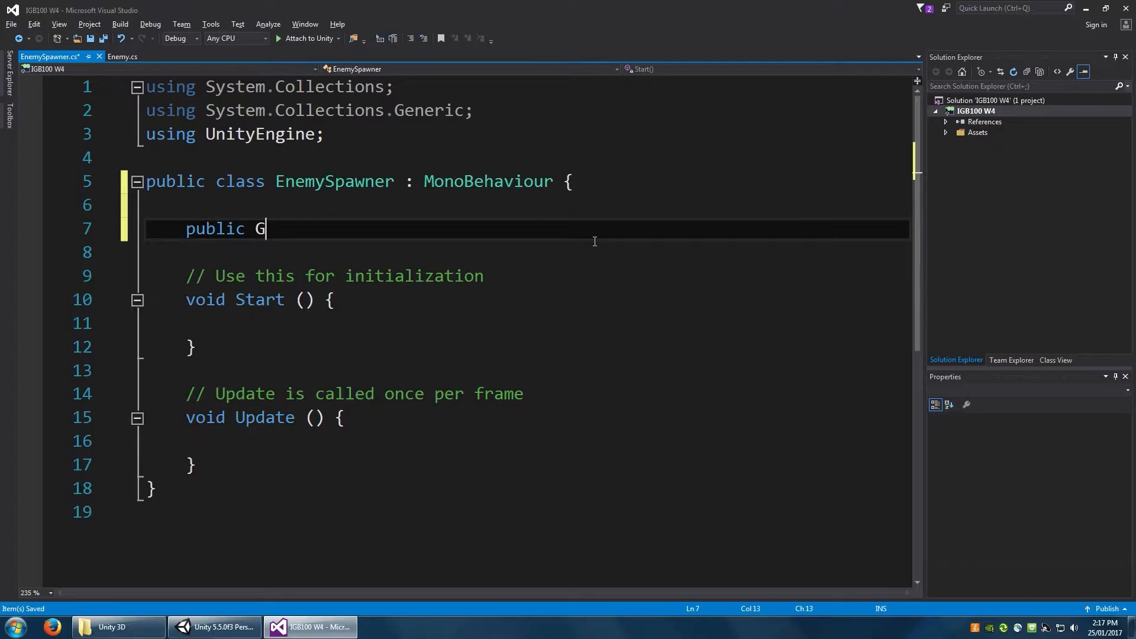
text(ameObject)
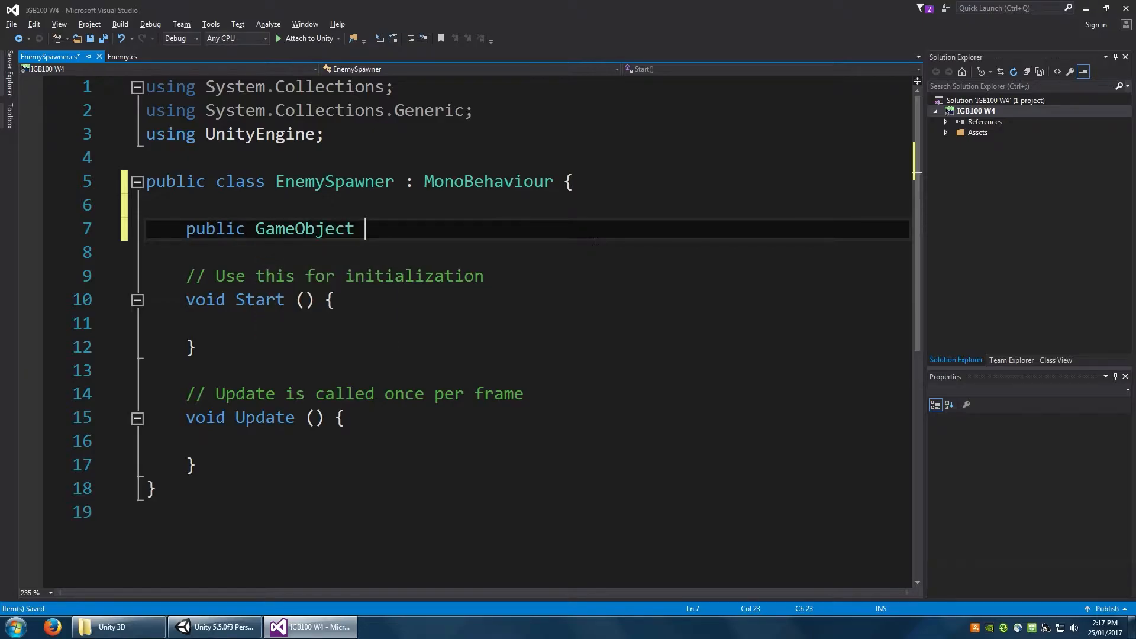
text(enemy)
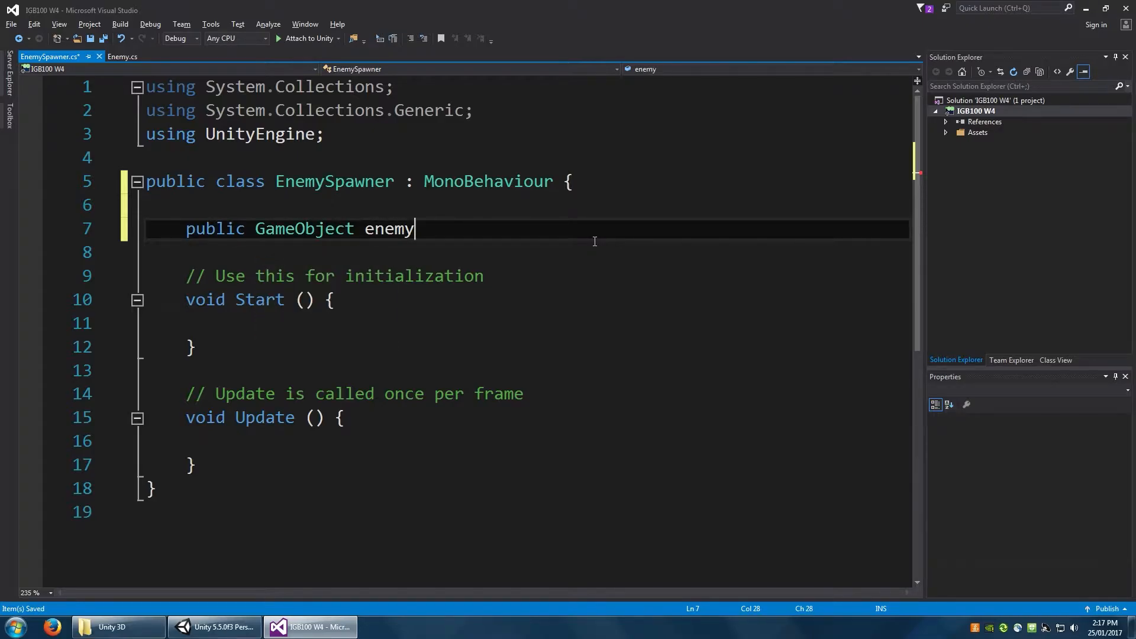
Add a public float spawnRate = 2.0f and a private float spawnTimer.
double_click(390, 229)
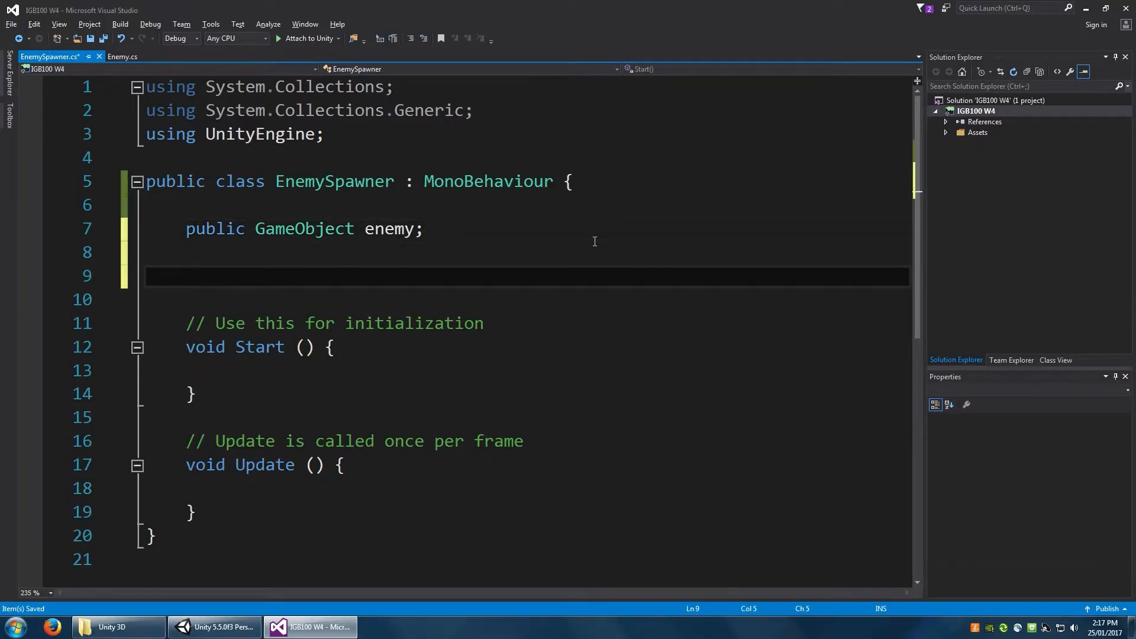
text(public f)
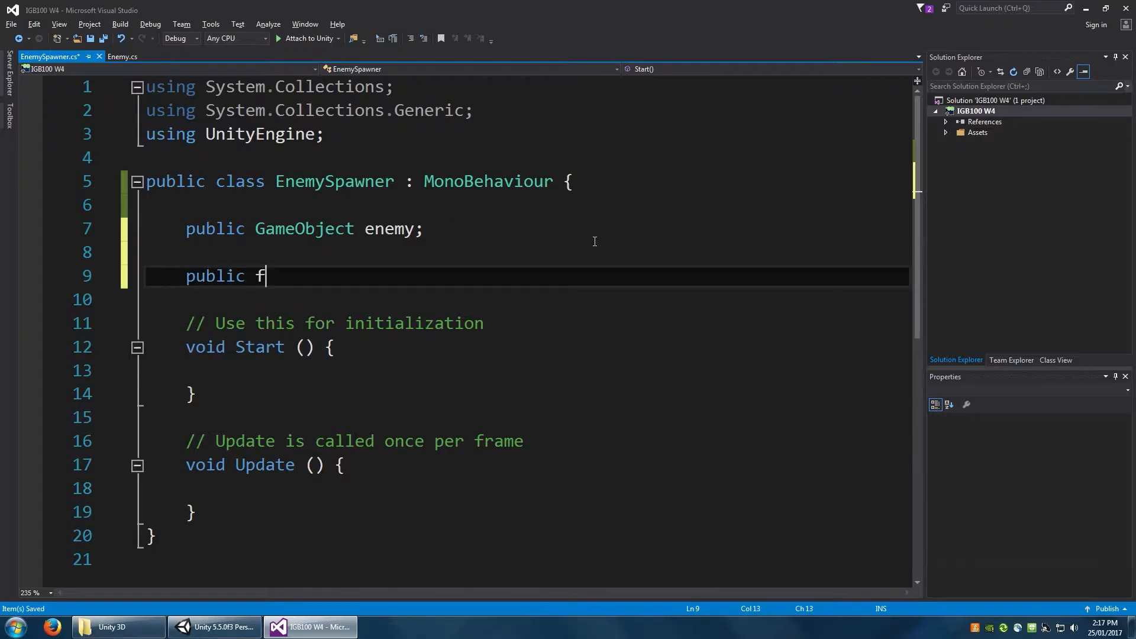
text(loat spa)
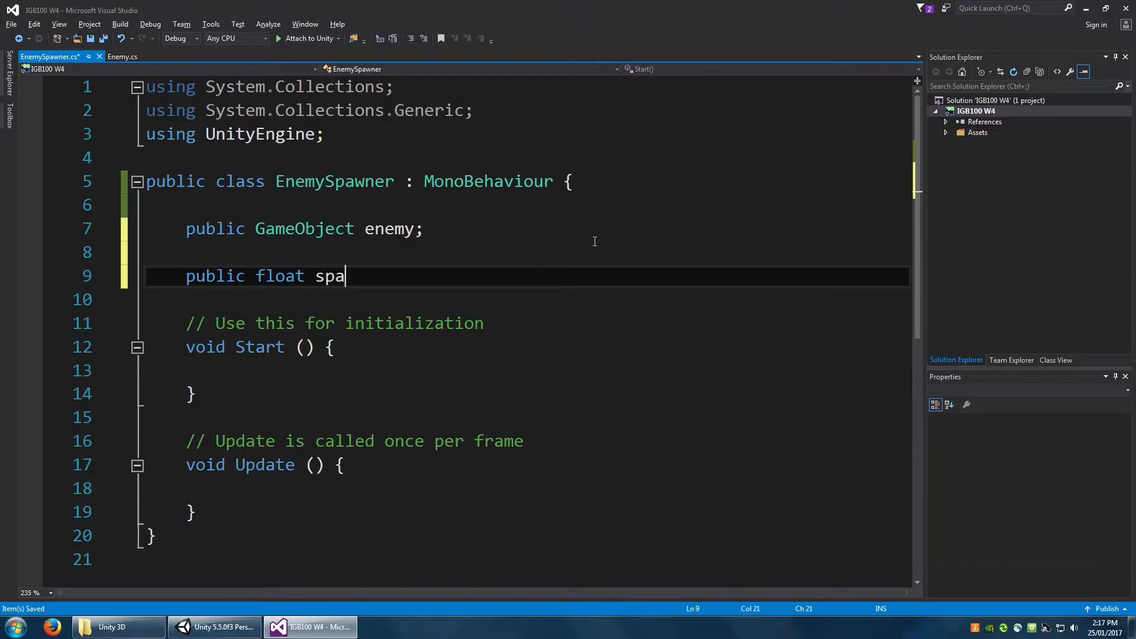
text(wnRate)
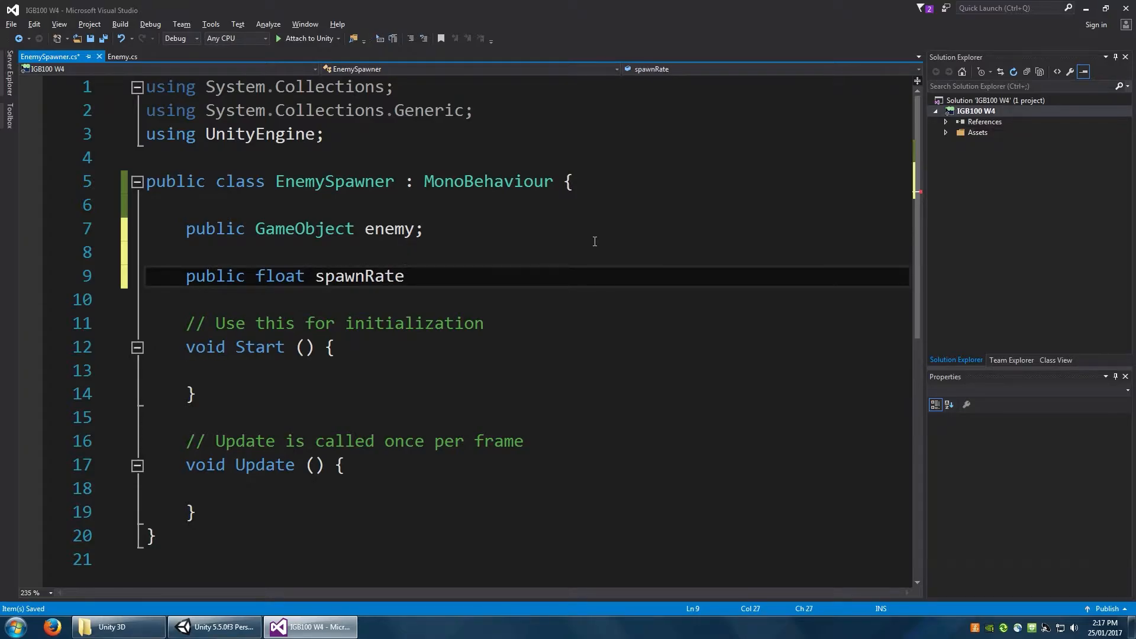
text(= 2.0f;)
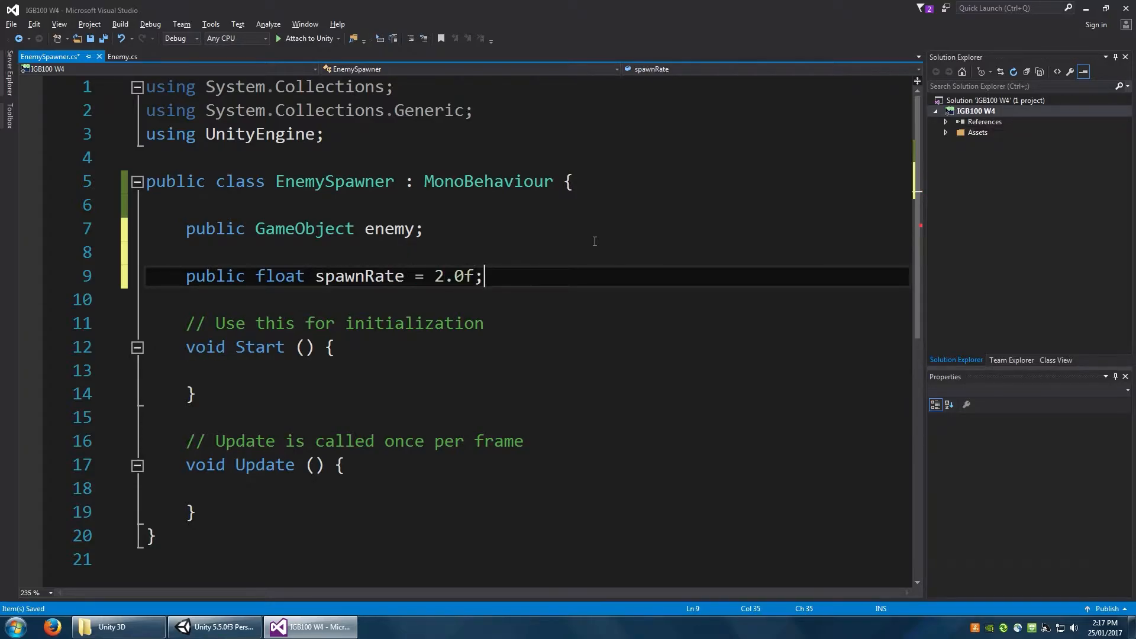
key(enter)
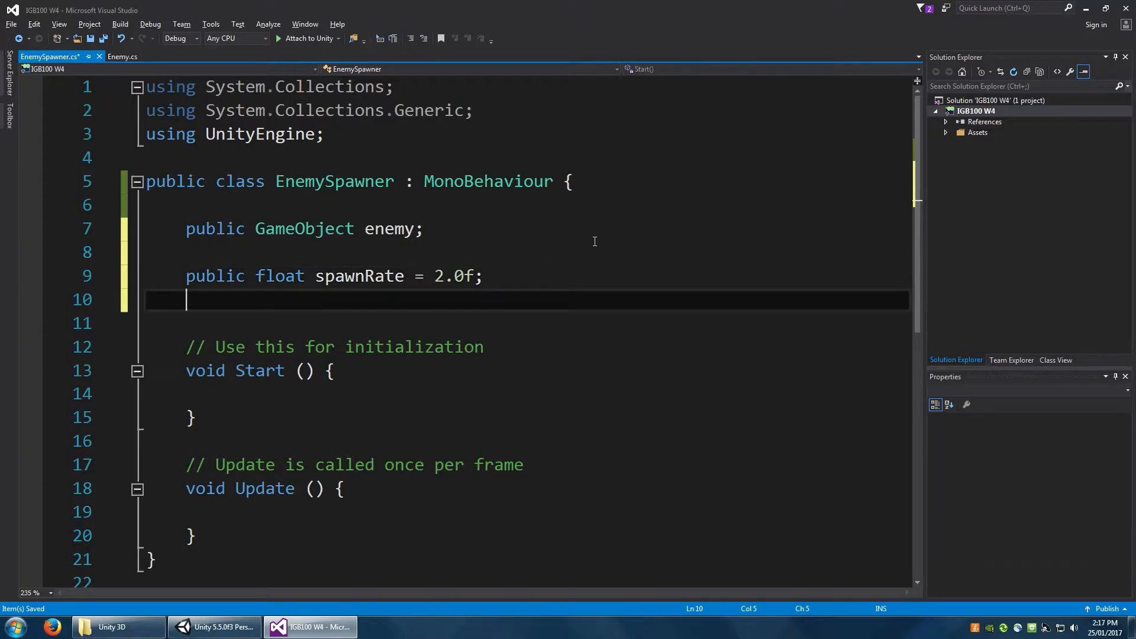
text(private float)
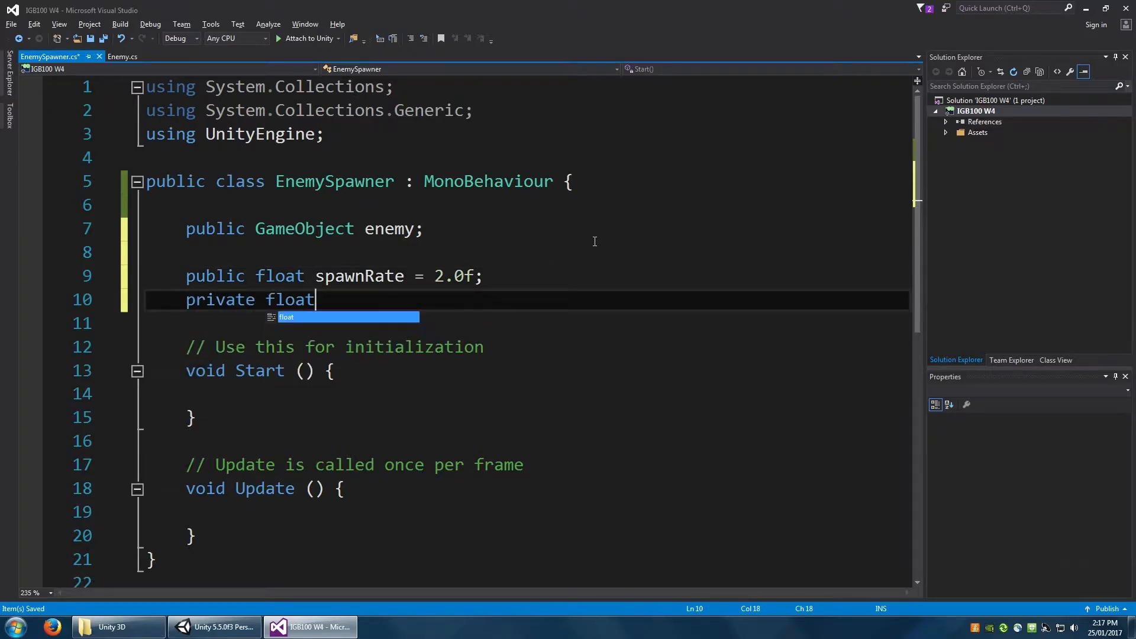
text(spawnTimer)
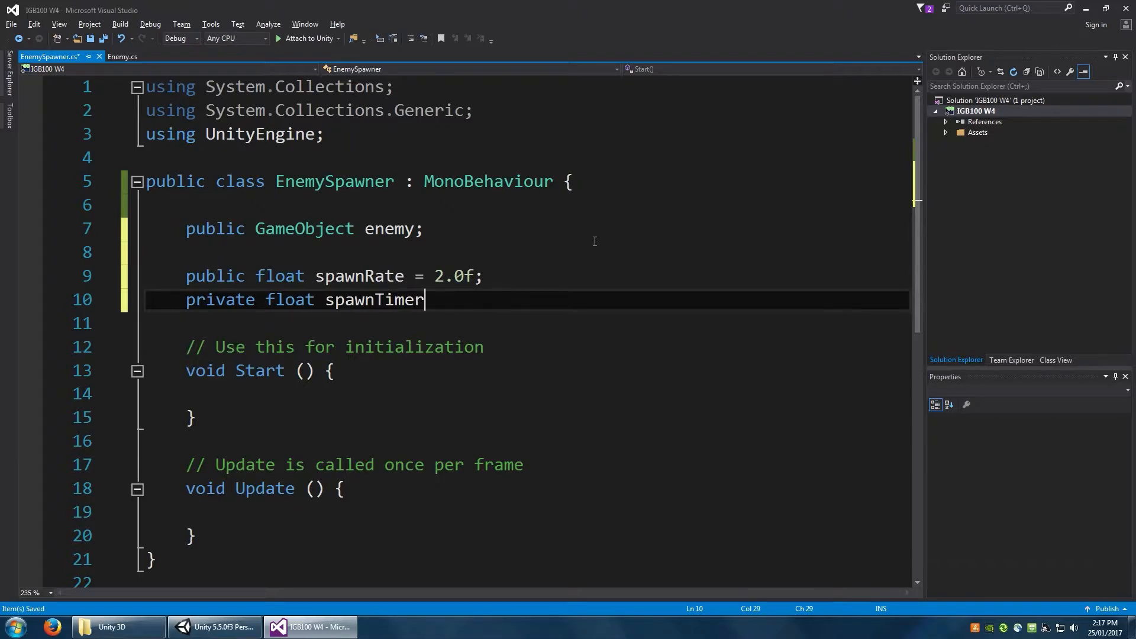
text(;)
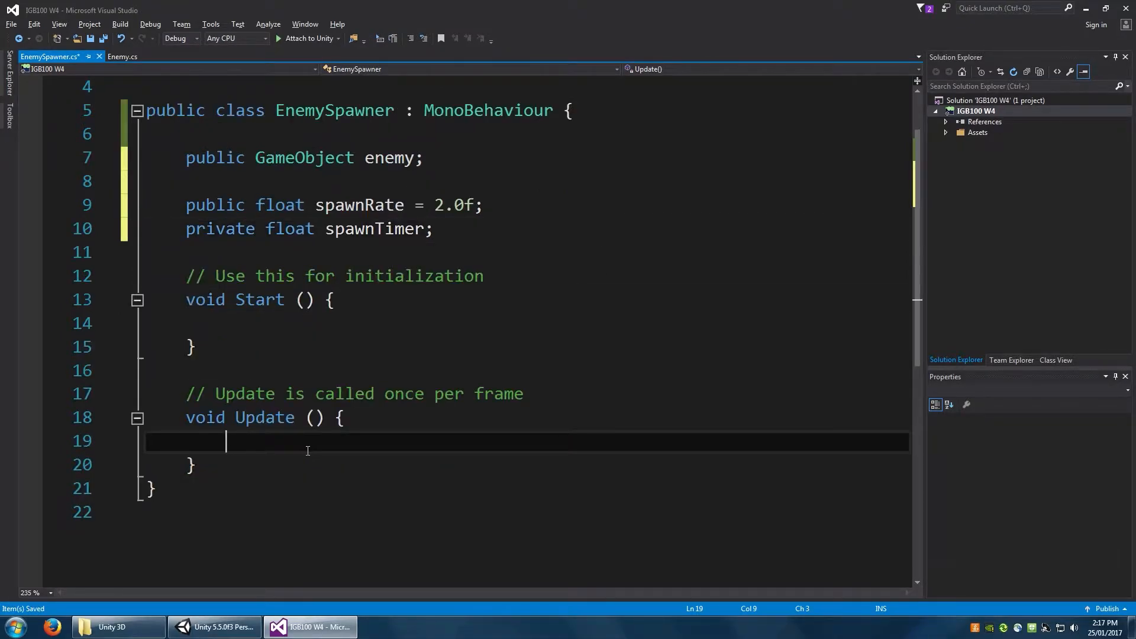
Call SpawnEnemy() from Update and start a new SpawnEnemy method.
text(Spawn)
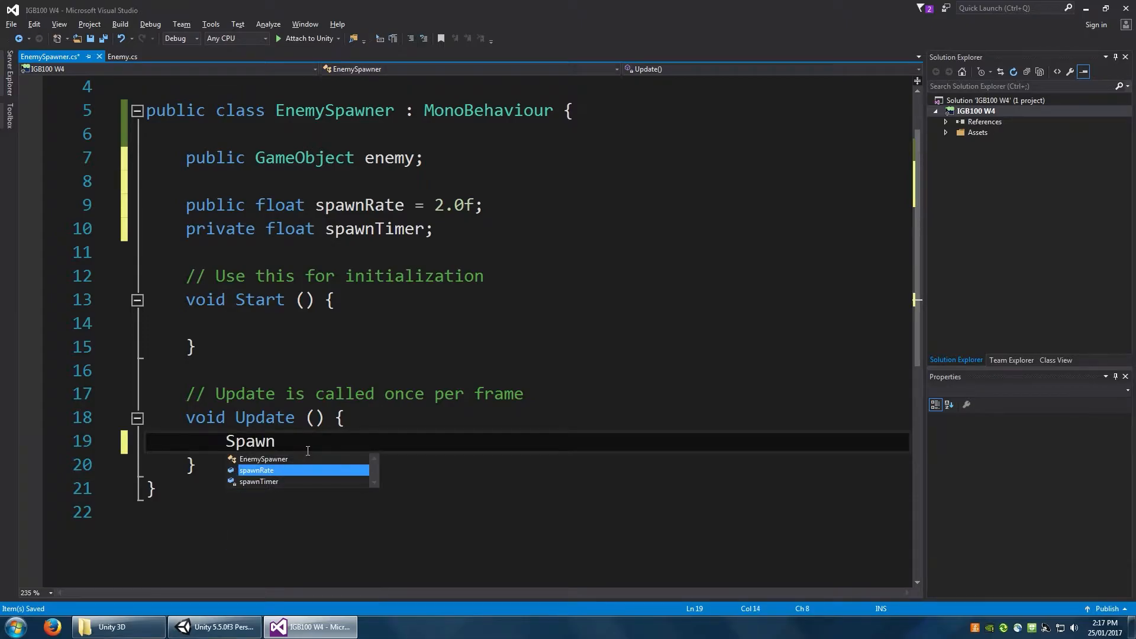
text(Enemy)
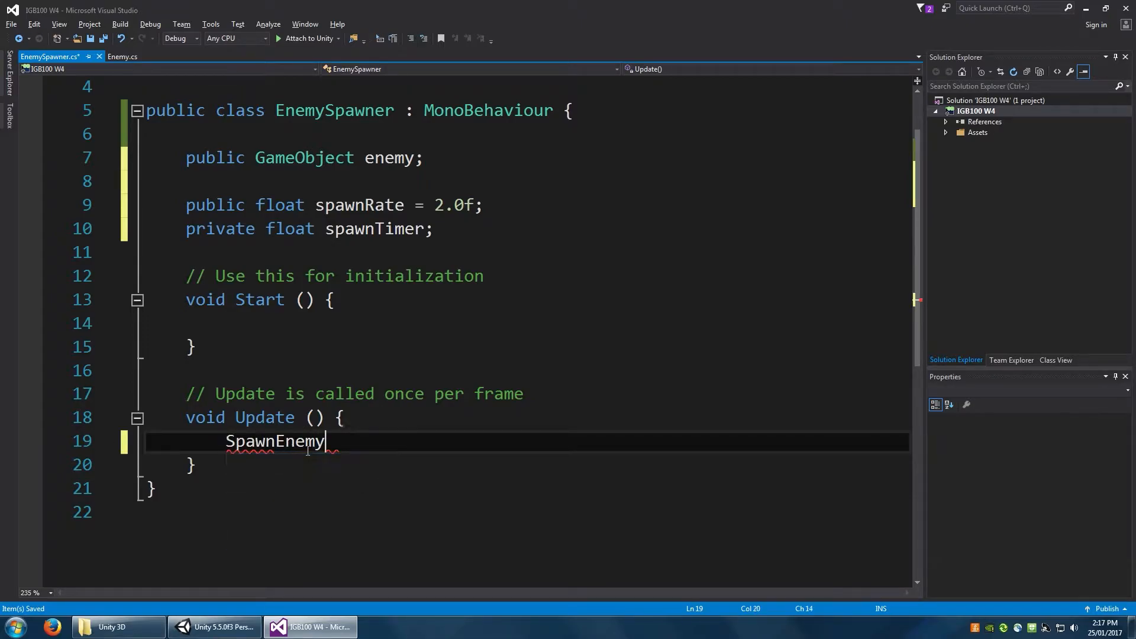
text(();)
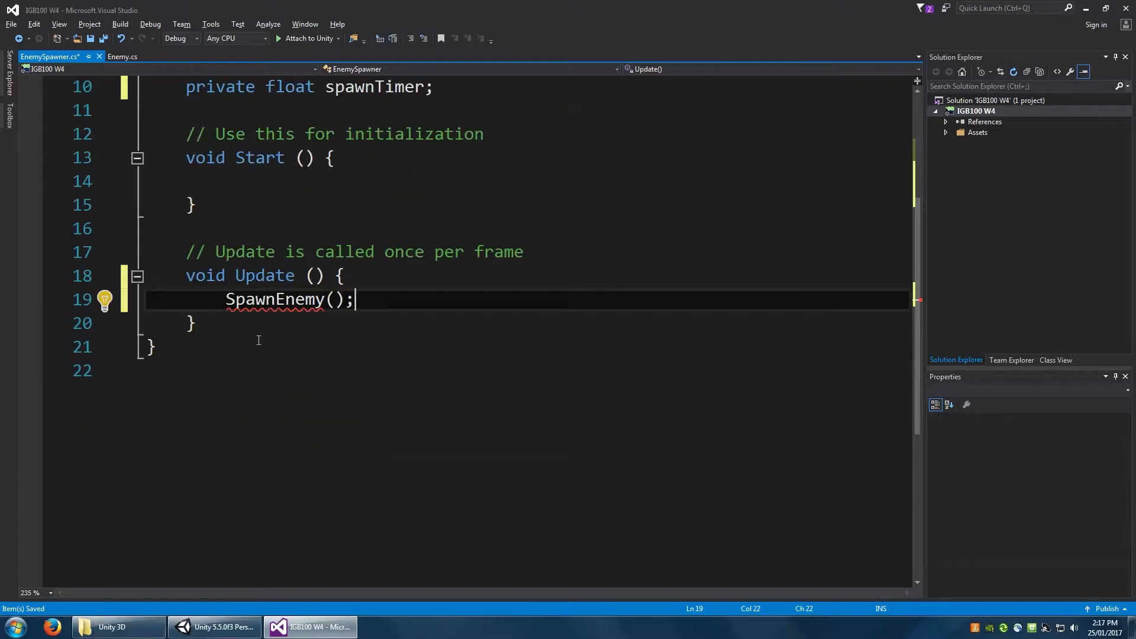
key(enter)
text(private void)
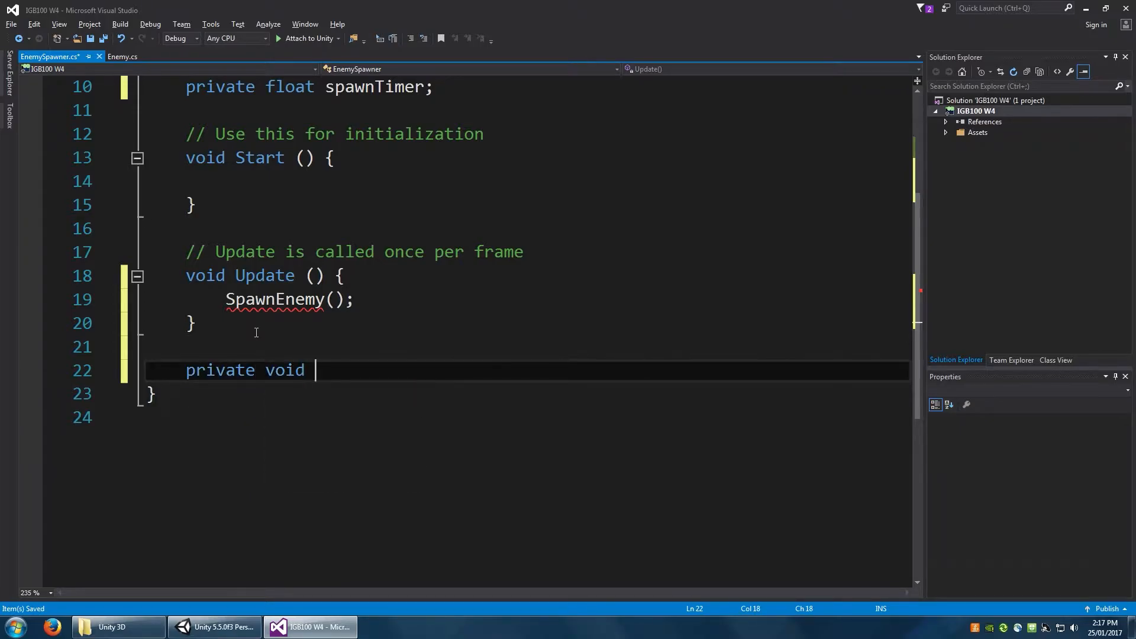
text(SpawnEneme)
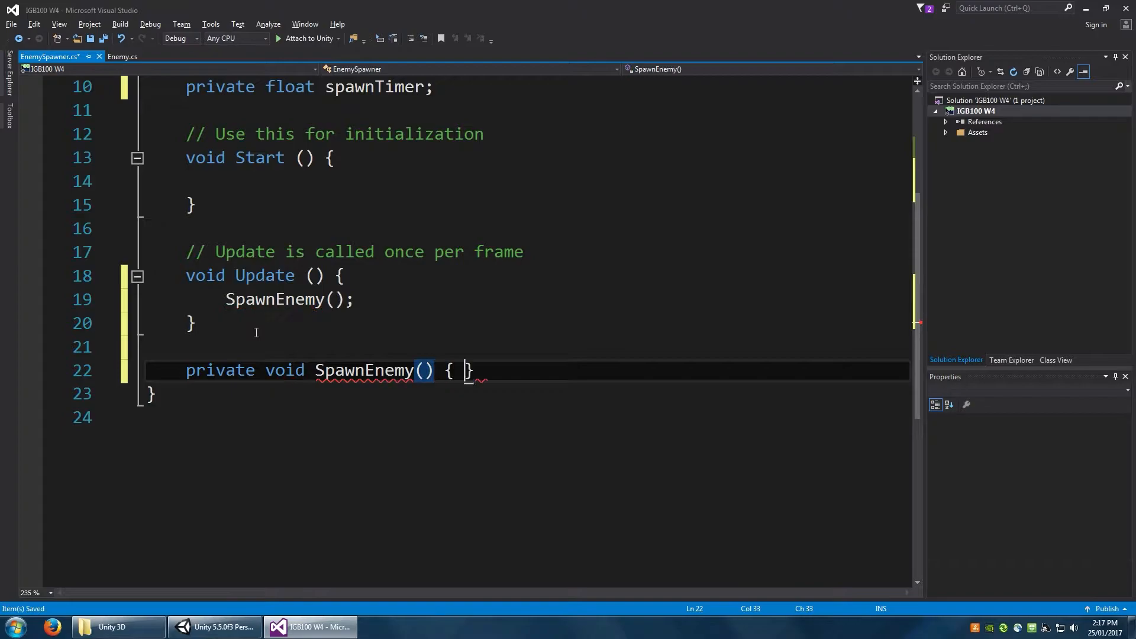
key(enter)
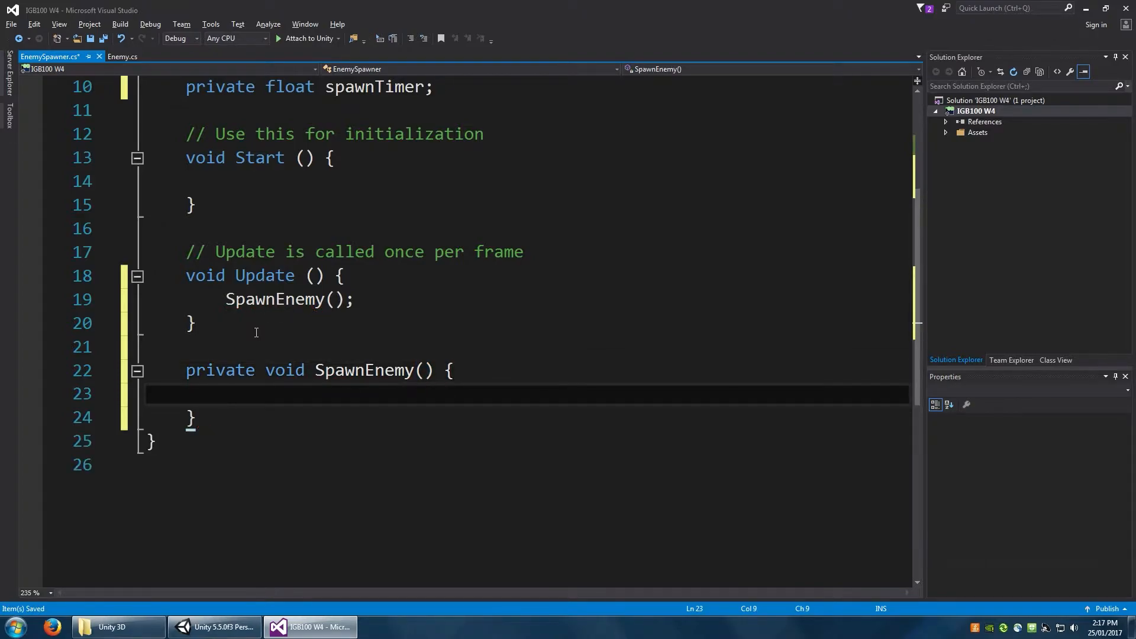
In SpawnEnemy, add an if block checking Time.time > spawnTimer.
text(if(Time)
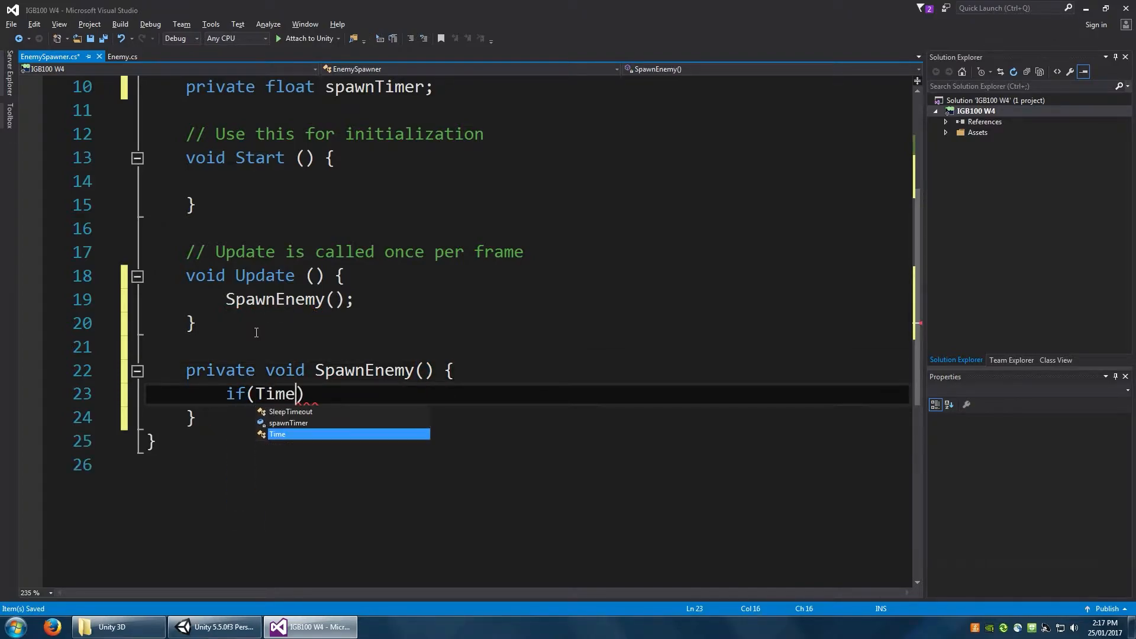
text(.time)
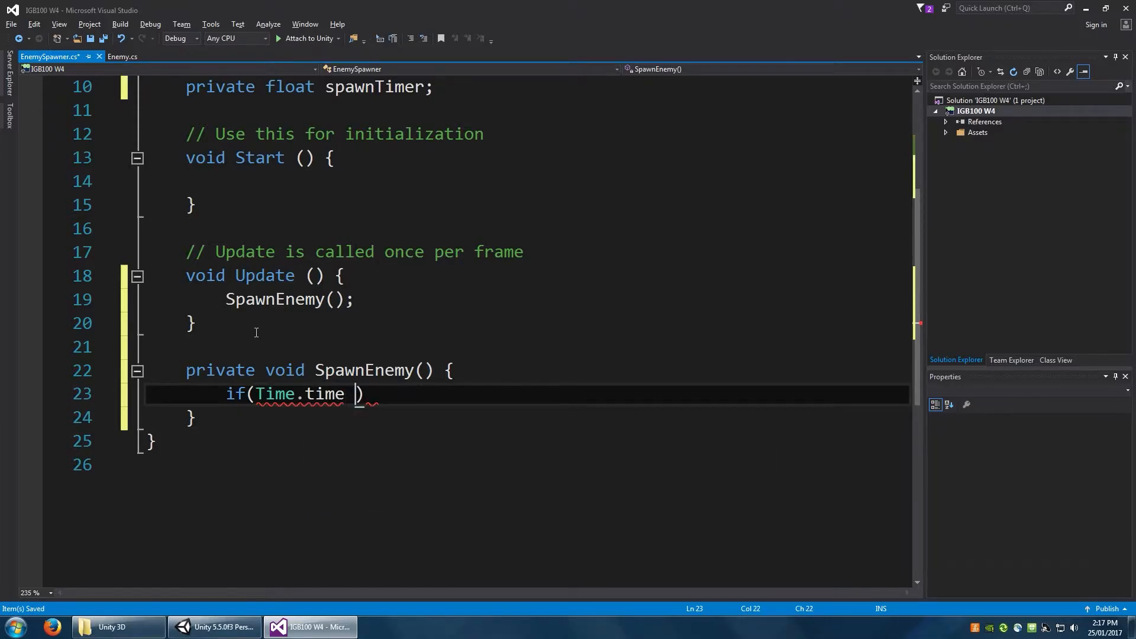
text(> spawnTime)
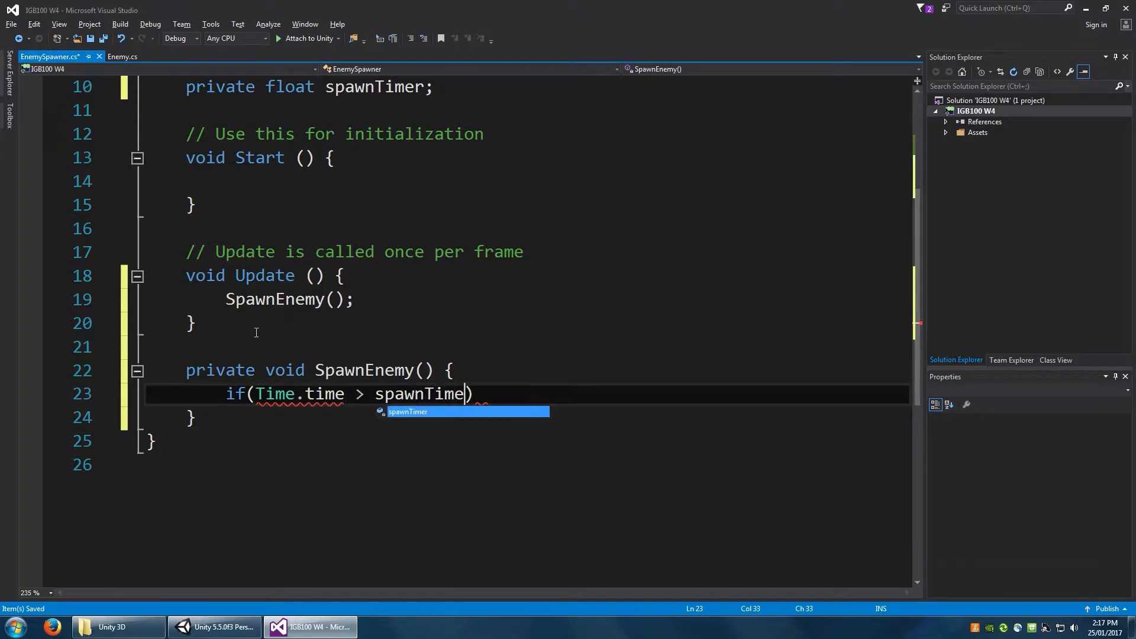
text(r)
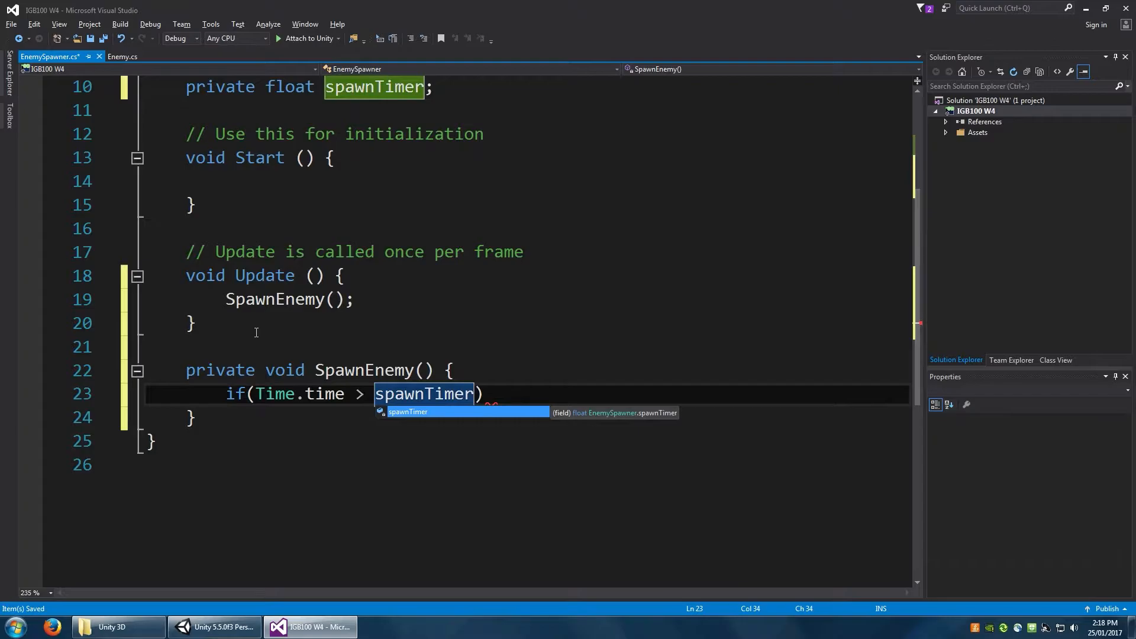
text({ })
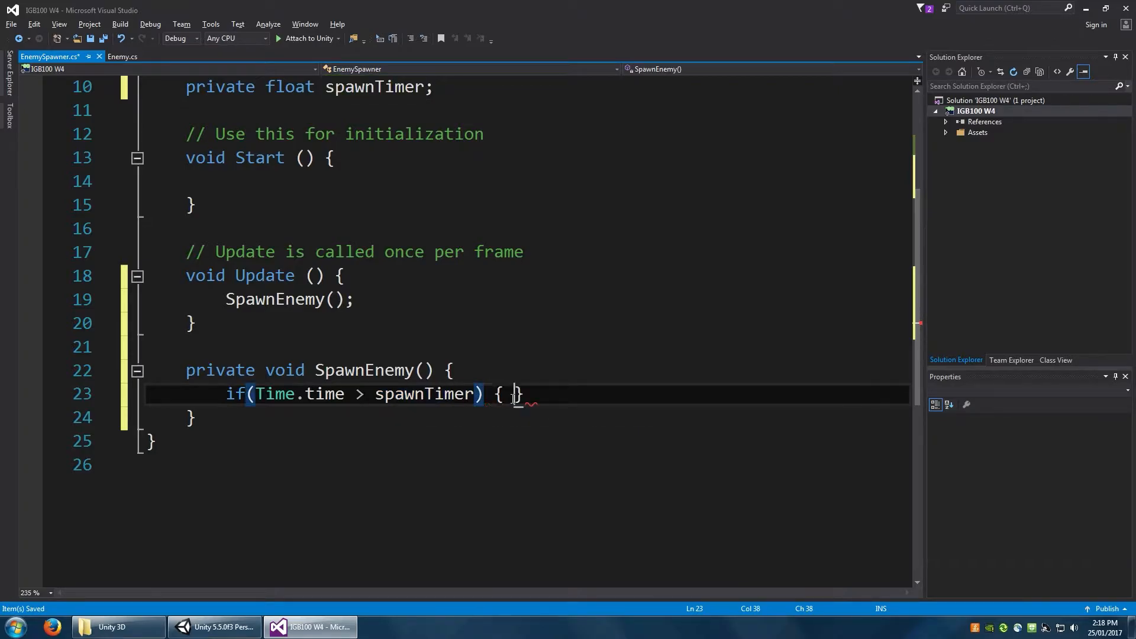
Instantiate the enemy at transform.position and transform.rotation, then set spawnTimer = Time.time + spawnRate.
text(Instantiate(enem)
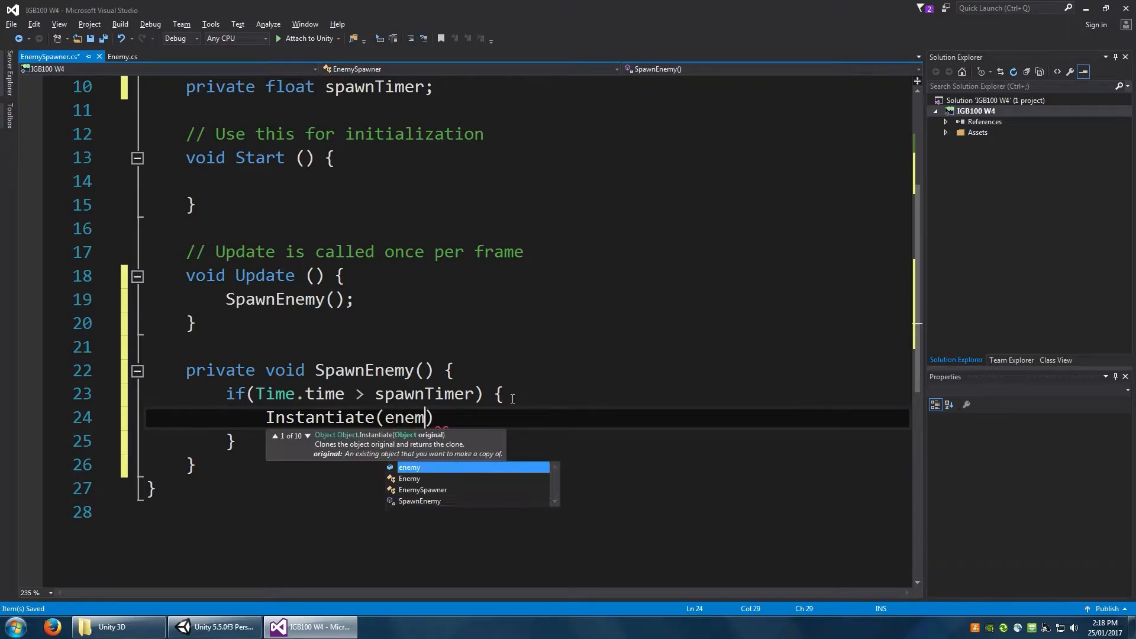
text(, transform)
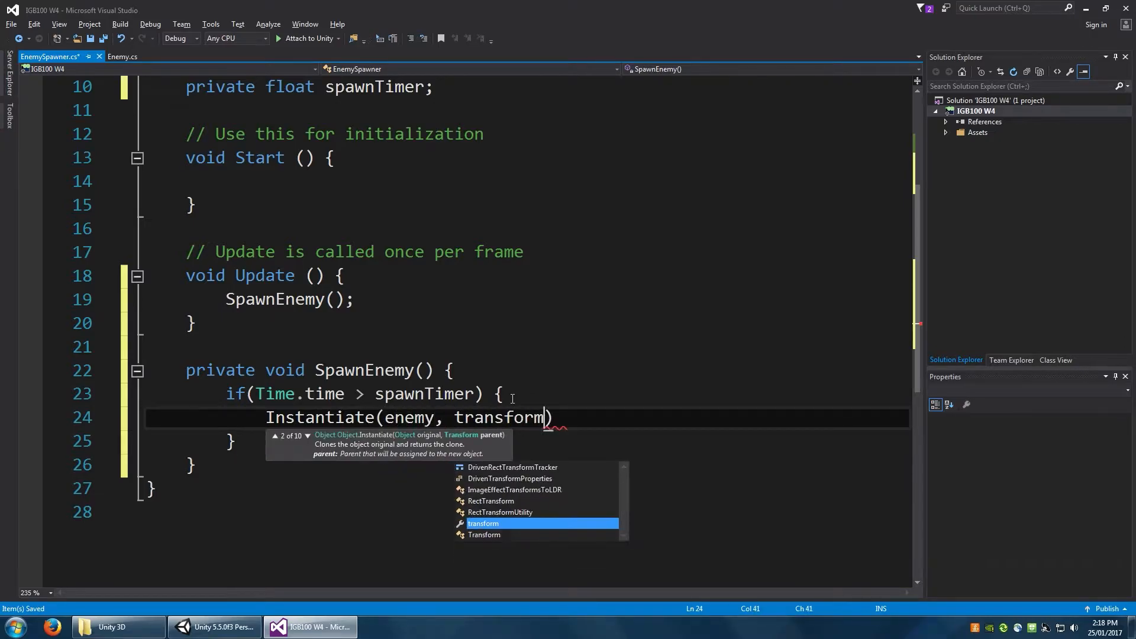
text(.position)
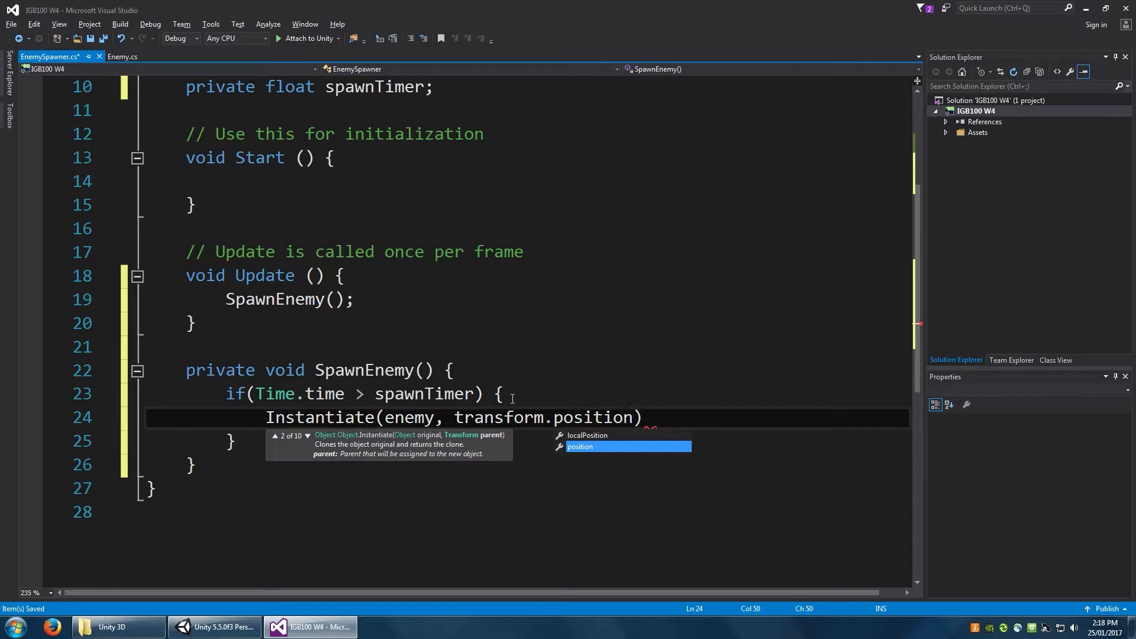
text(, transform)
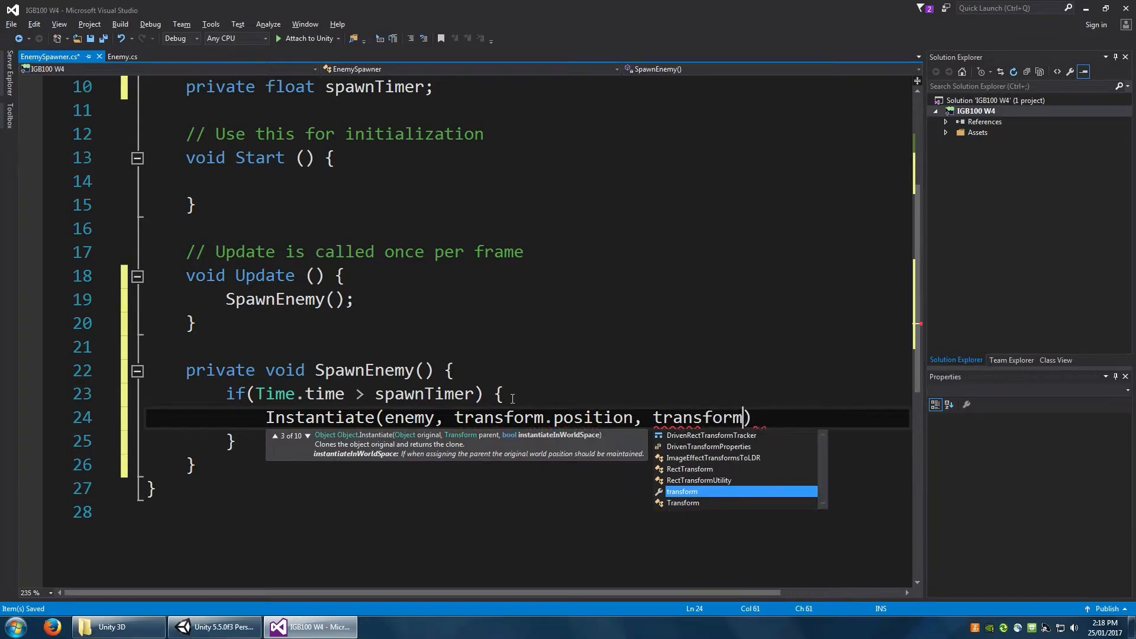
text(.rotation)
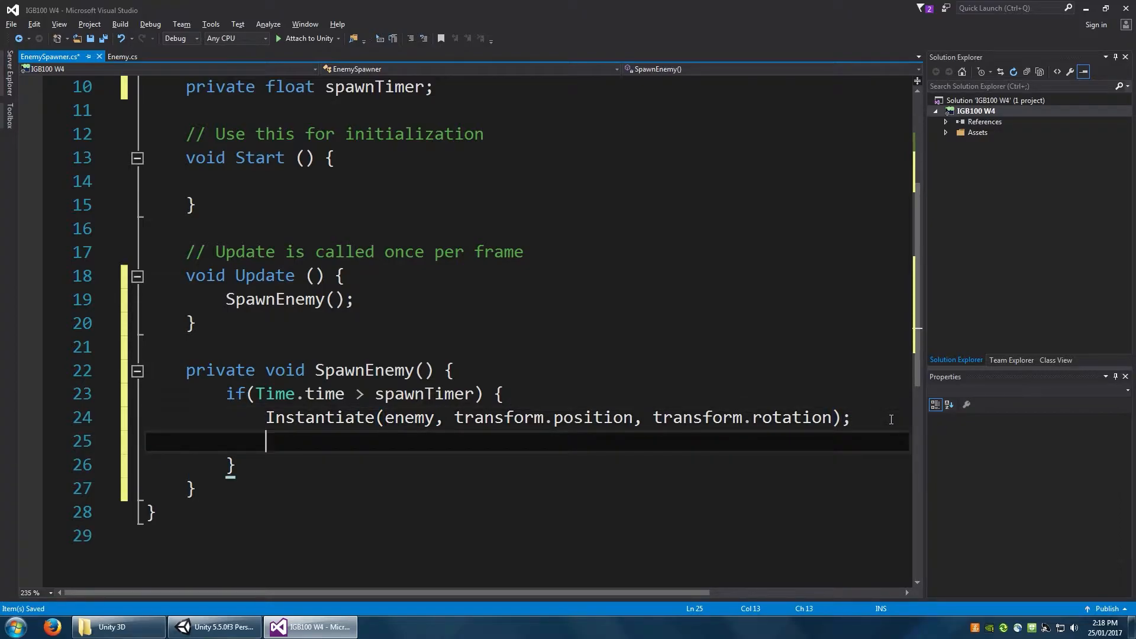
text(spawnTimer)
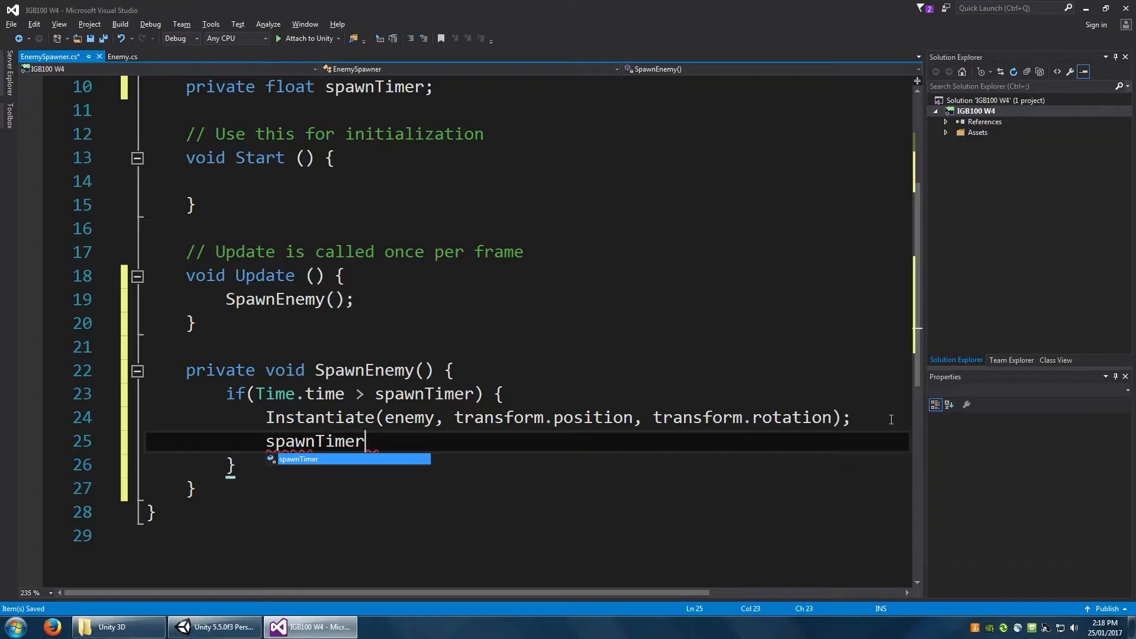
text(= Time)
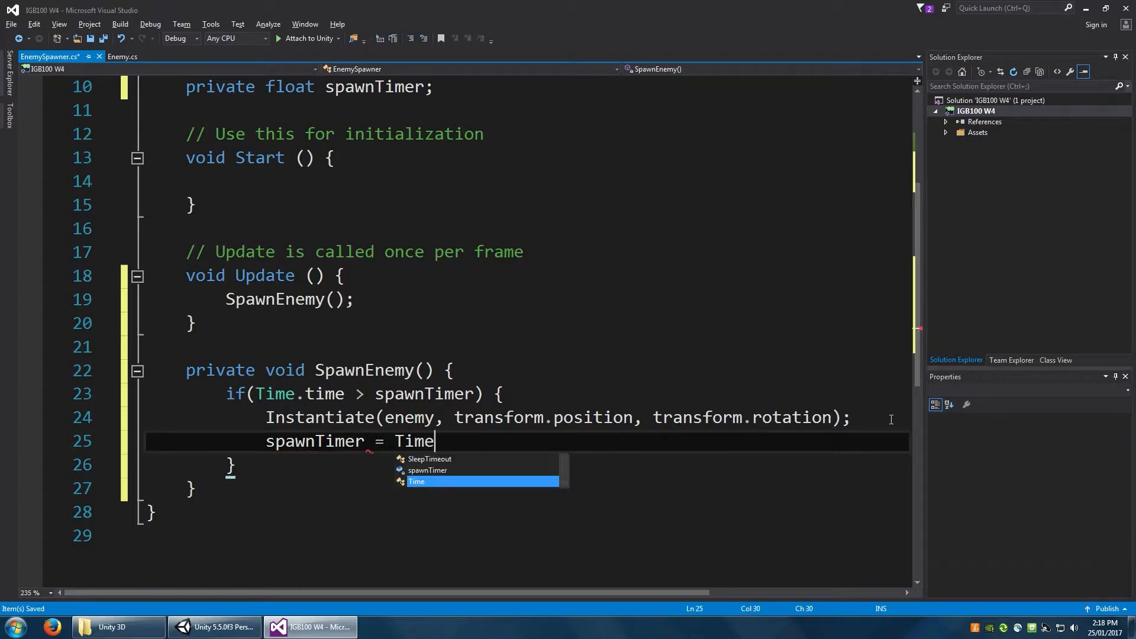
text(.time +)
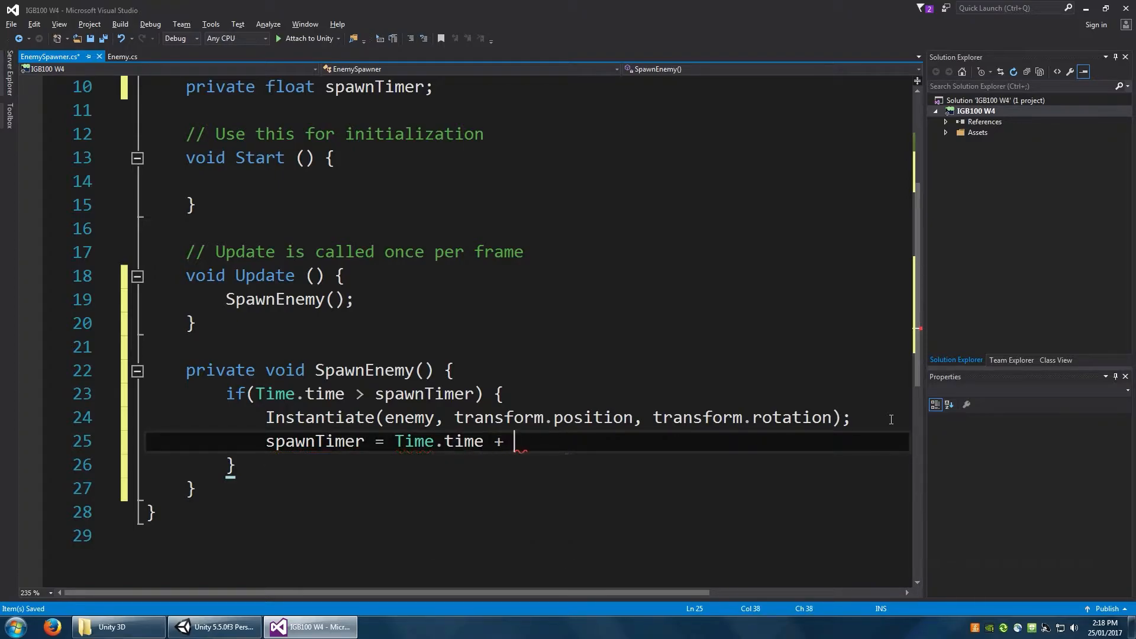
text(spawnRate;)
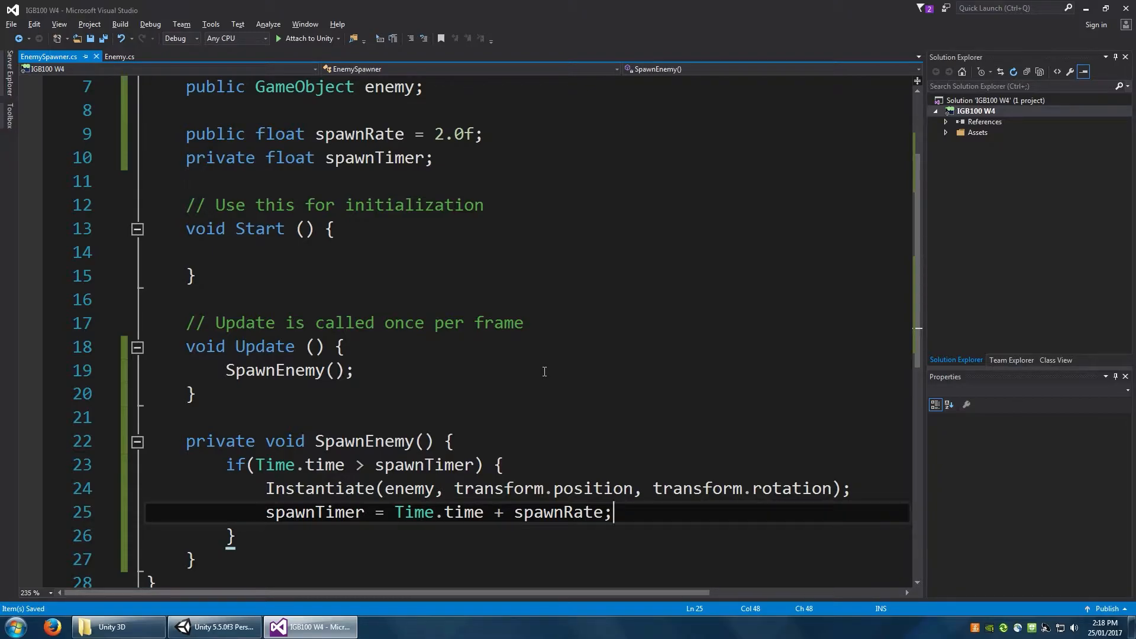
mouse_move(549, 413)
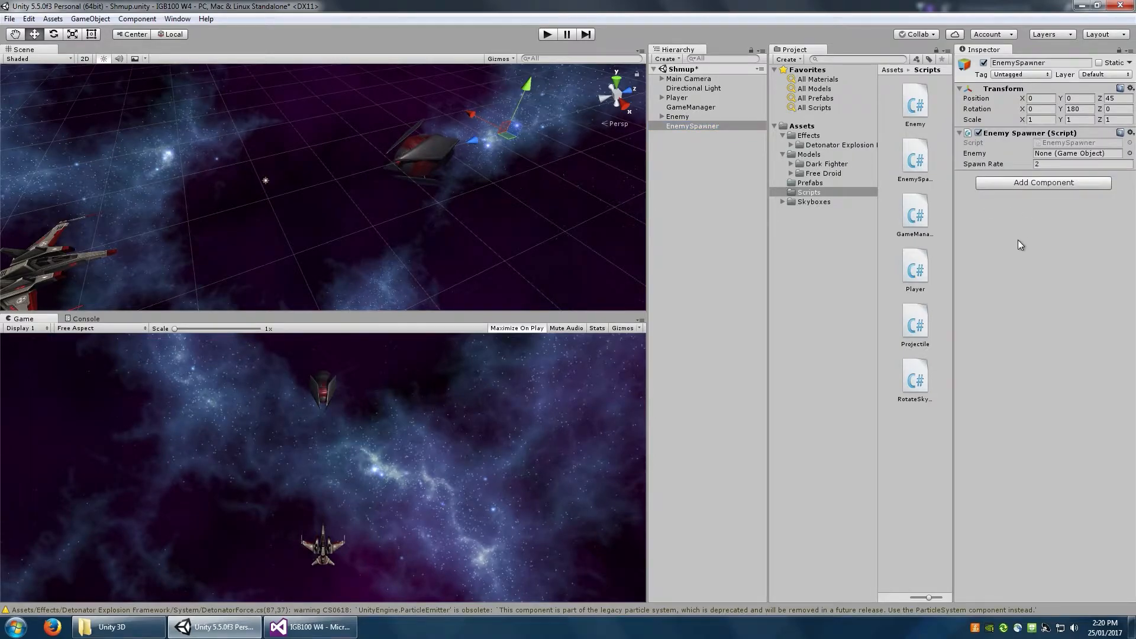
mouse_move(988, 158)
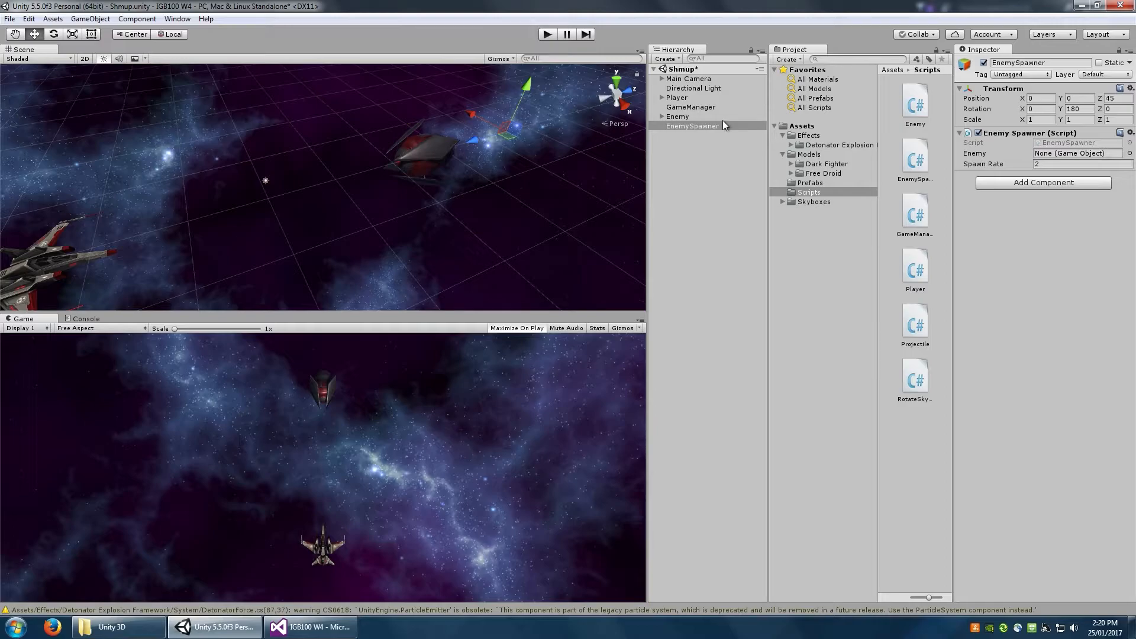
Save Enemy as a prefab in Assets/Prefabs and delete the scene Enemy.
click(809, 183)
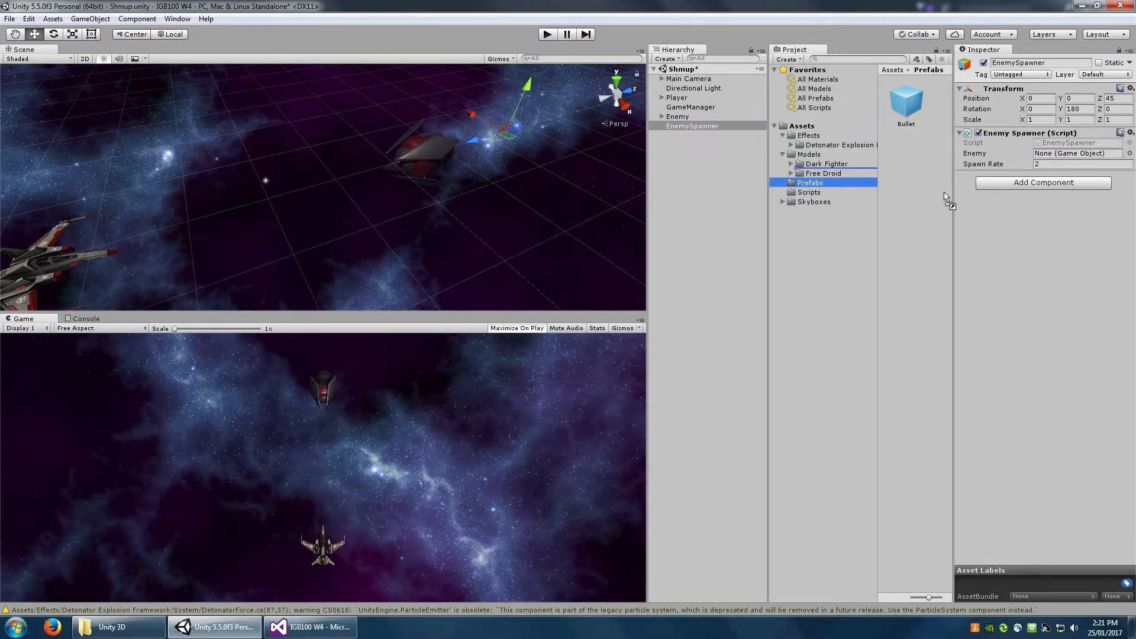
mouse_move(923, 174)
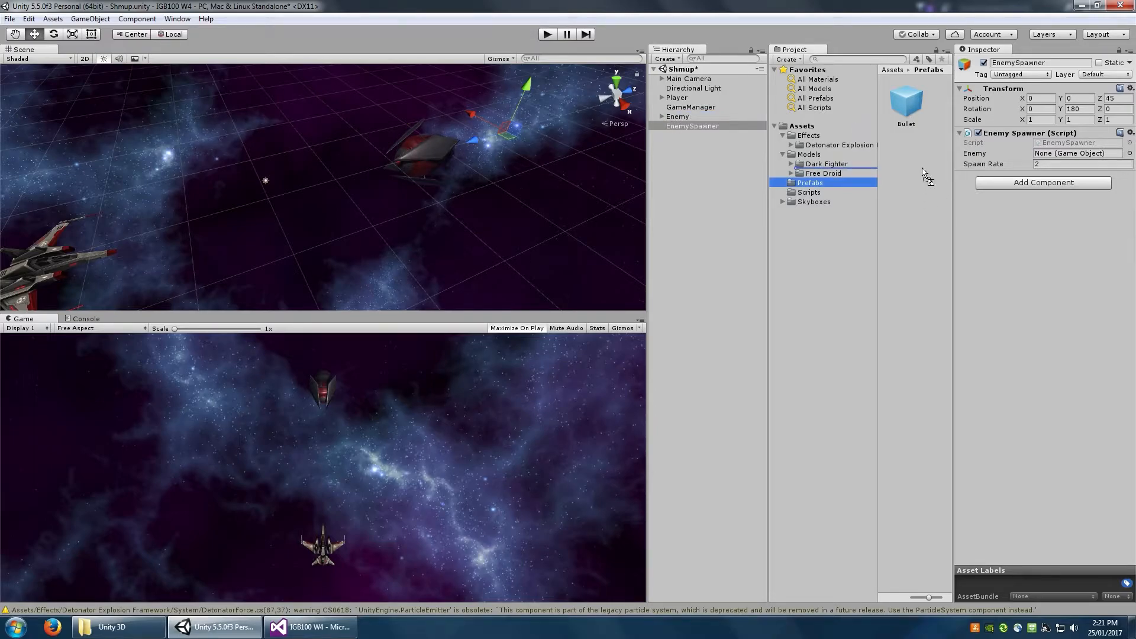
click(914, 156)
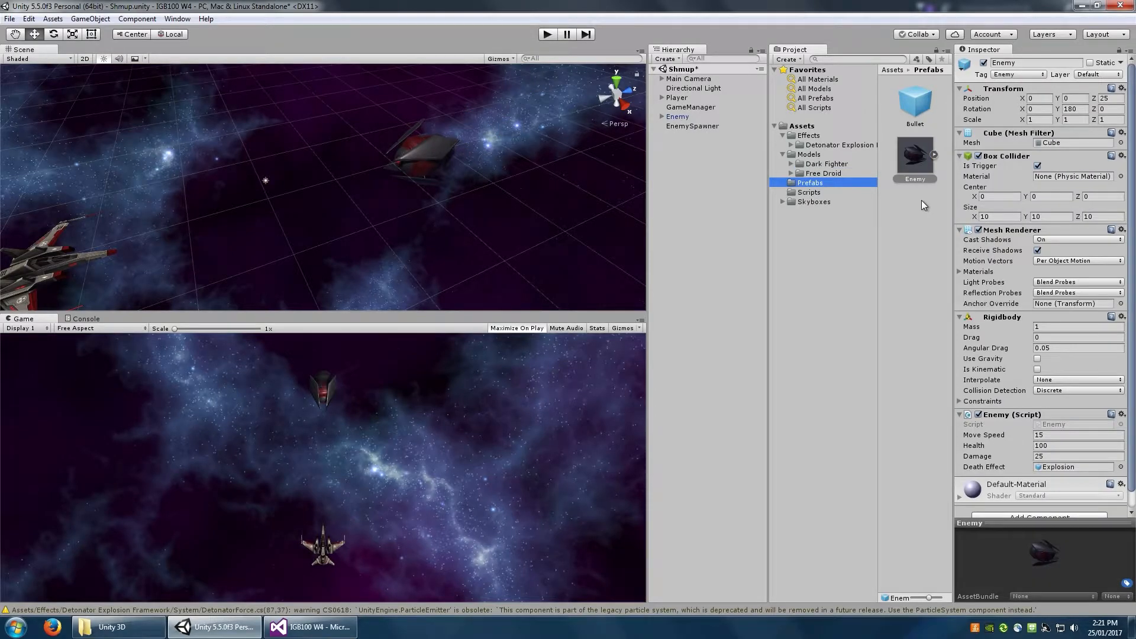
click(677, 117)
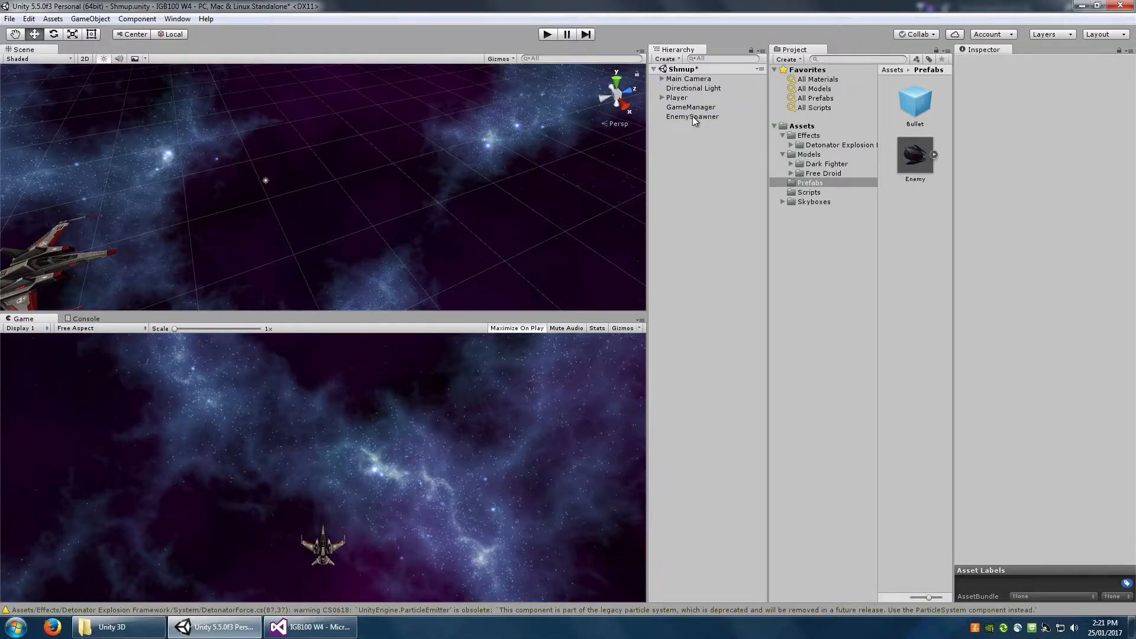
Assign the Enemy prefab to EnemySpawner's Enemy field.
click(692, 116)
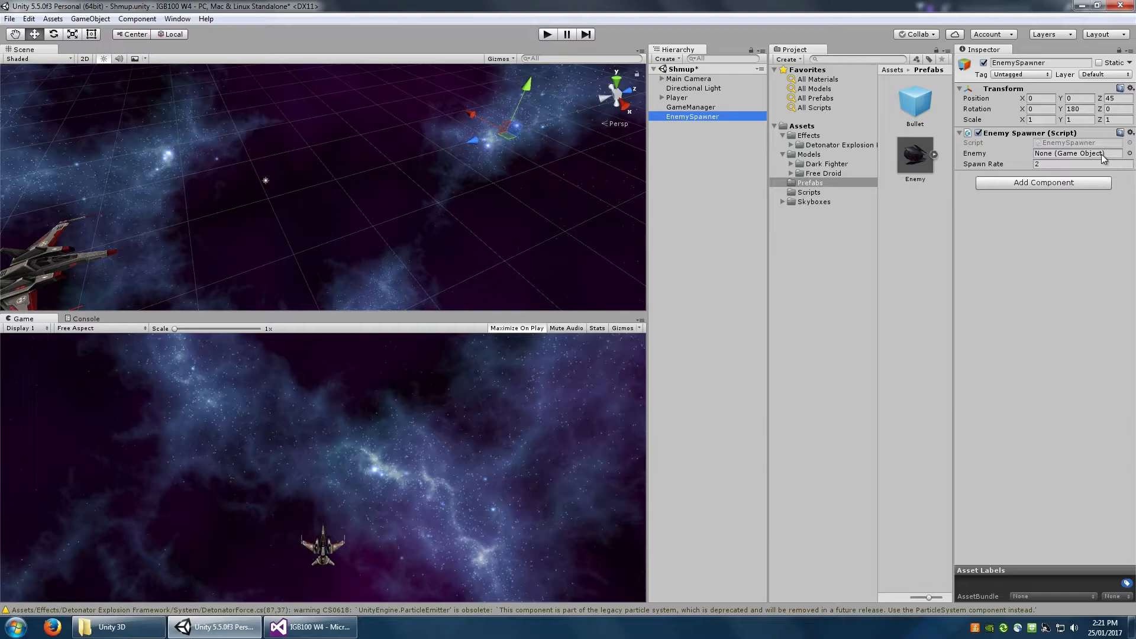
click(914, 155)
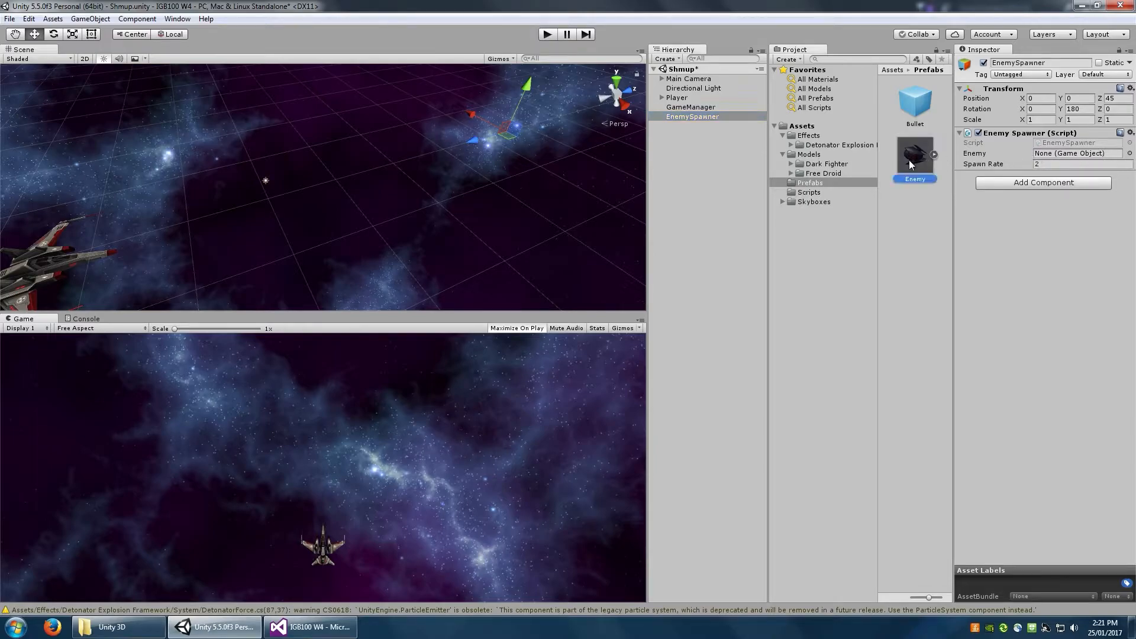
click(1076, 153)
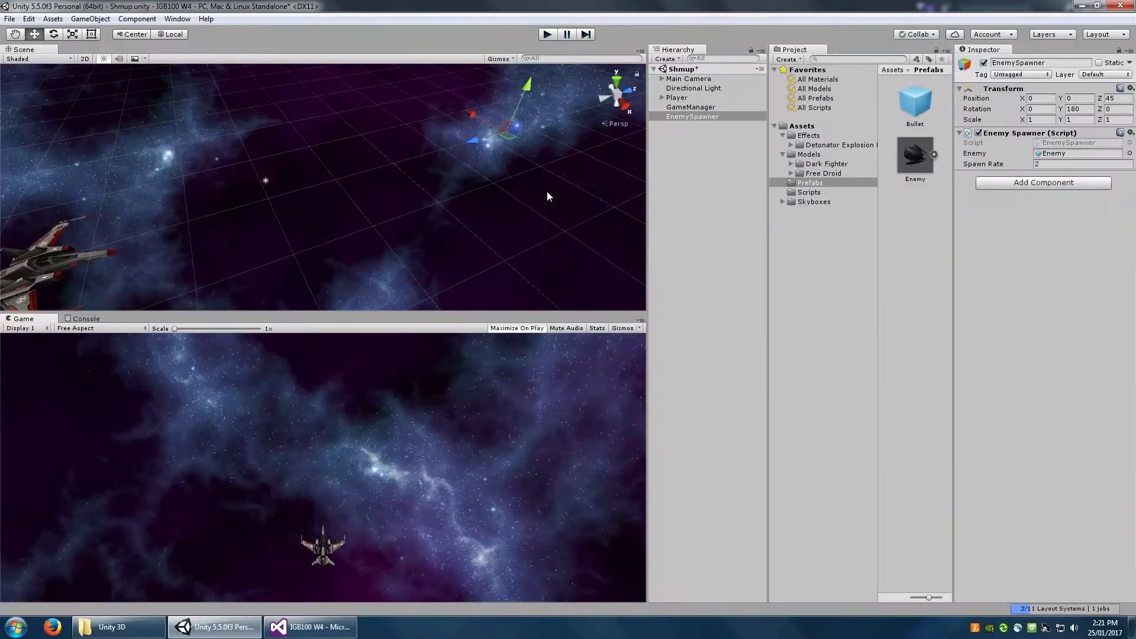
mouse_move(556, 262)
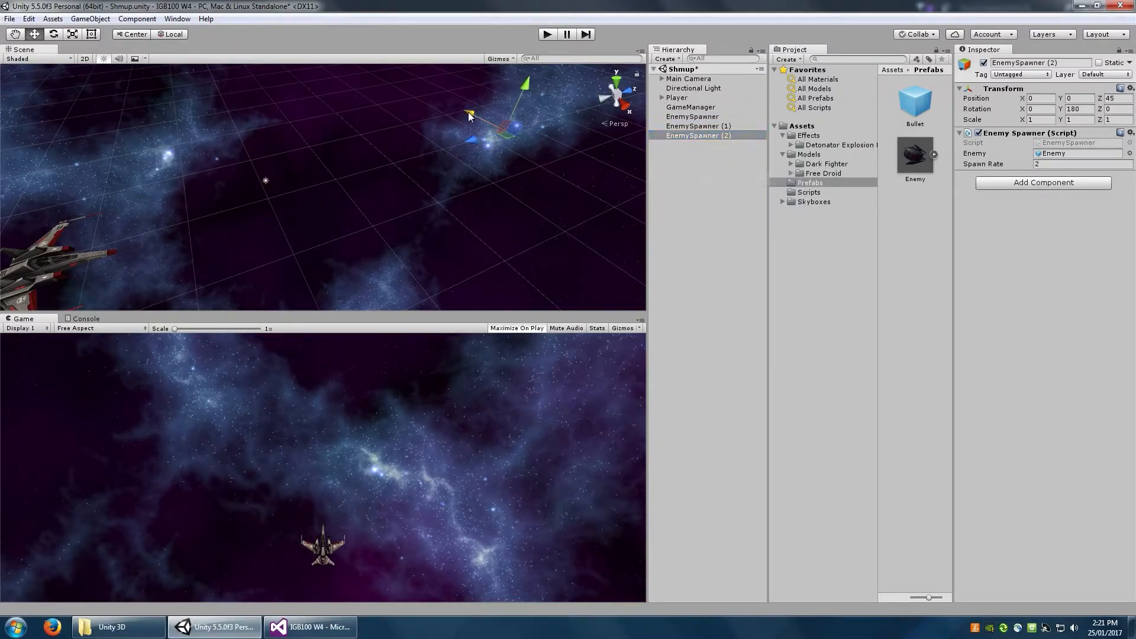
Duplicate EnemySpawner twice, offset the copies sideways, and give EnemySpawner (2) spawn rate 3.
click(697, 125)
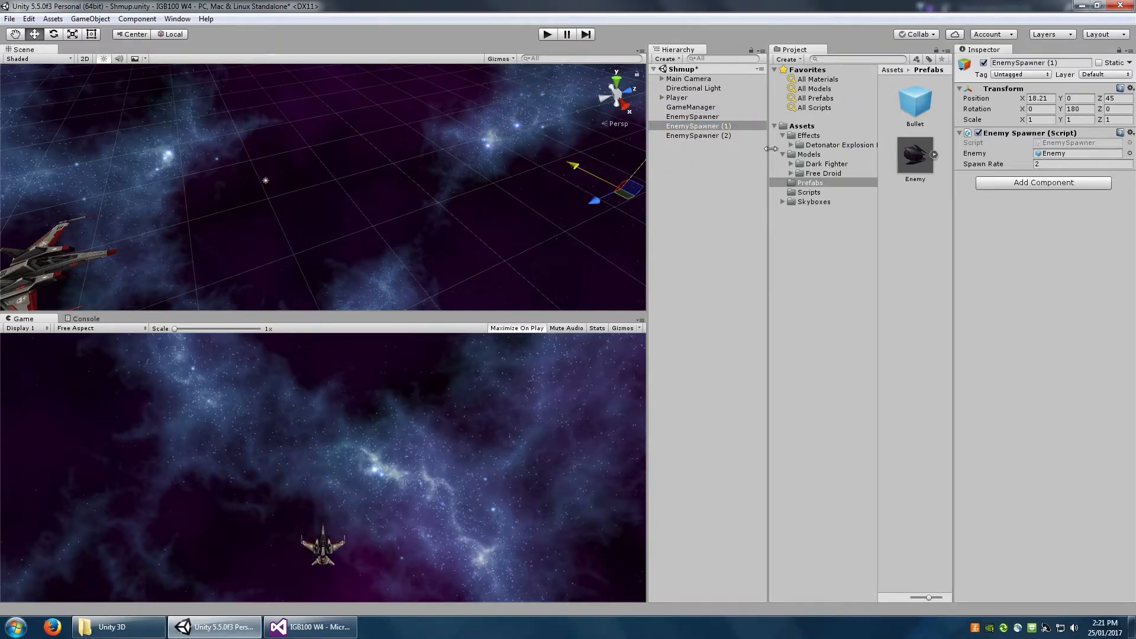
click(1079, 164)
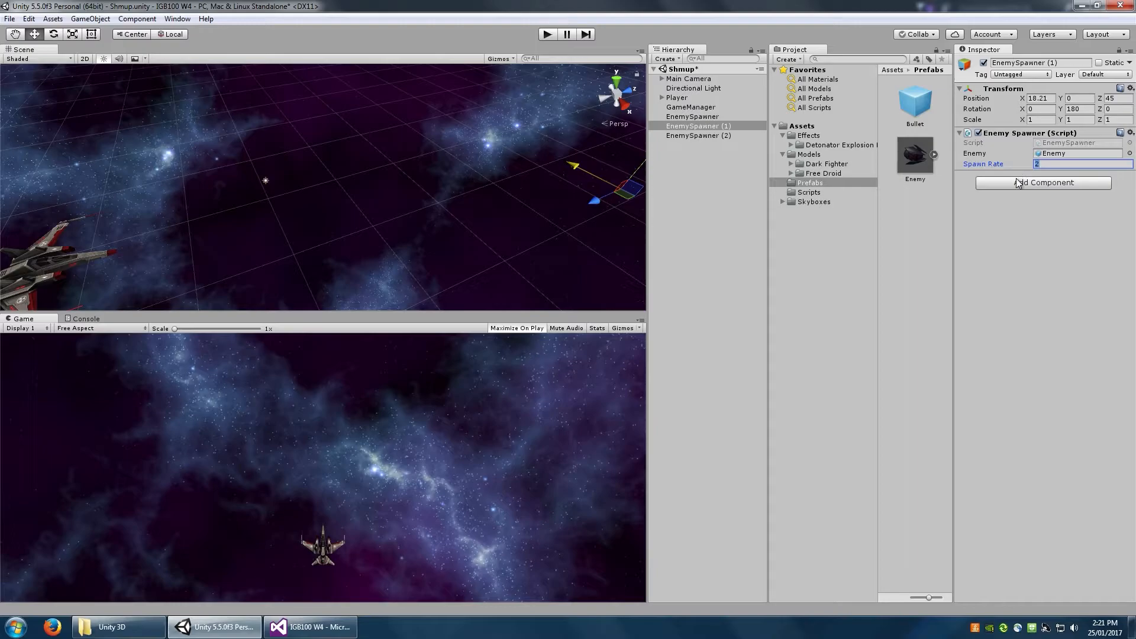
click(698, 135)
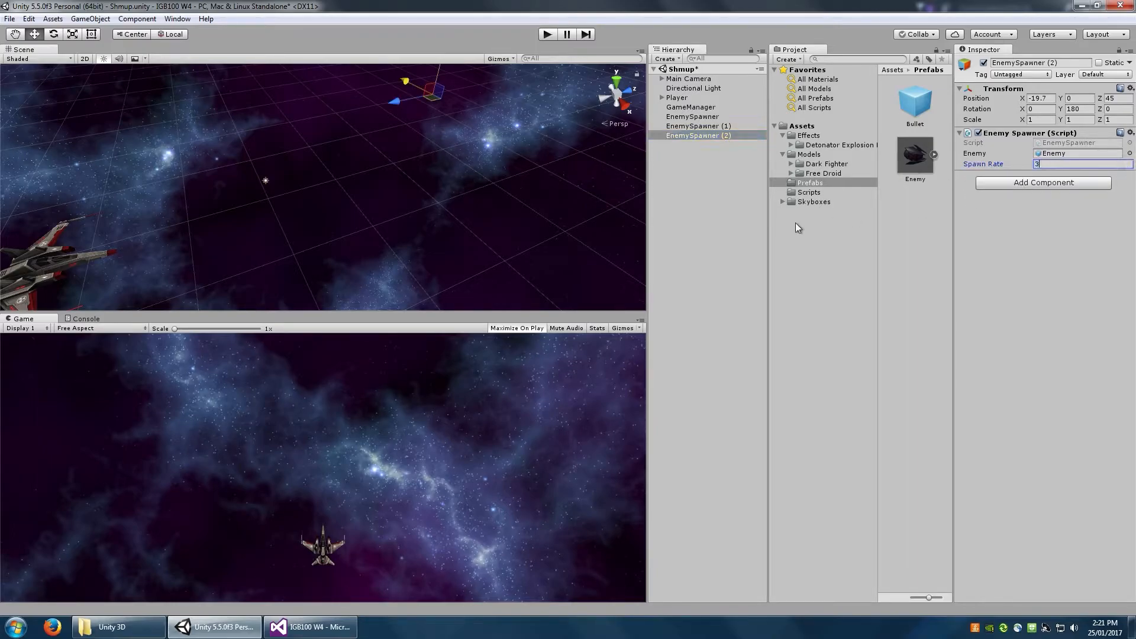
mouse_move(701, 237)
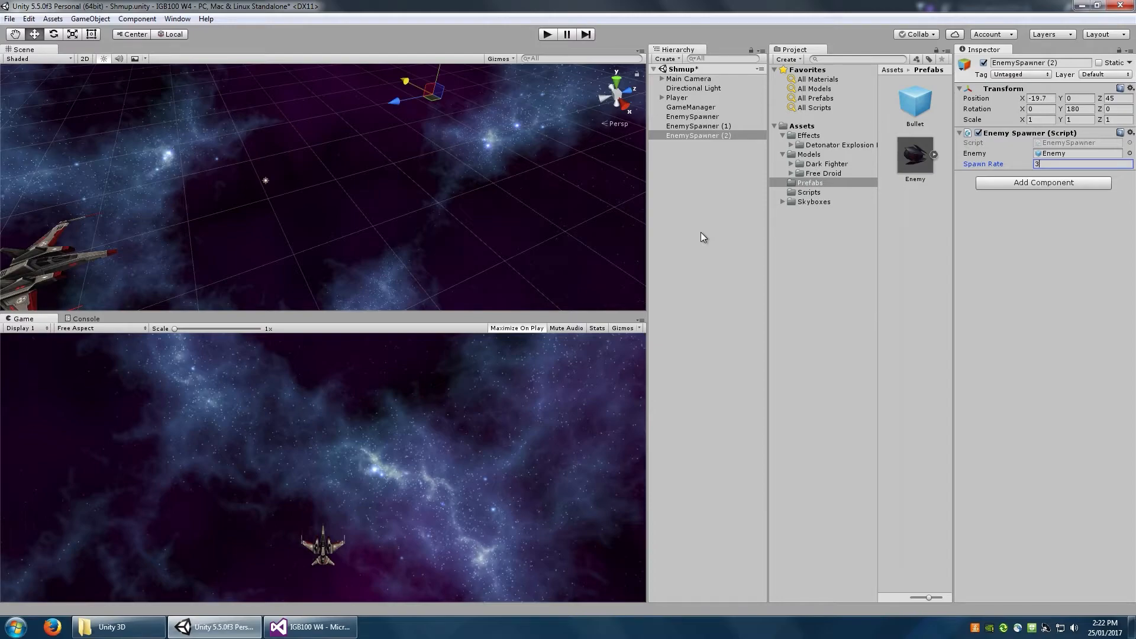
click(808, 135)
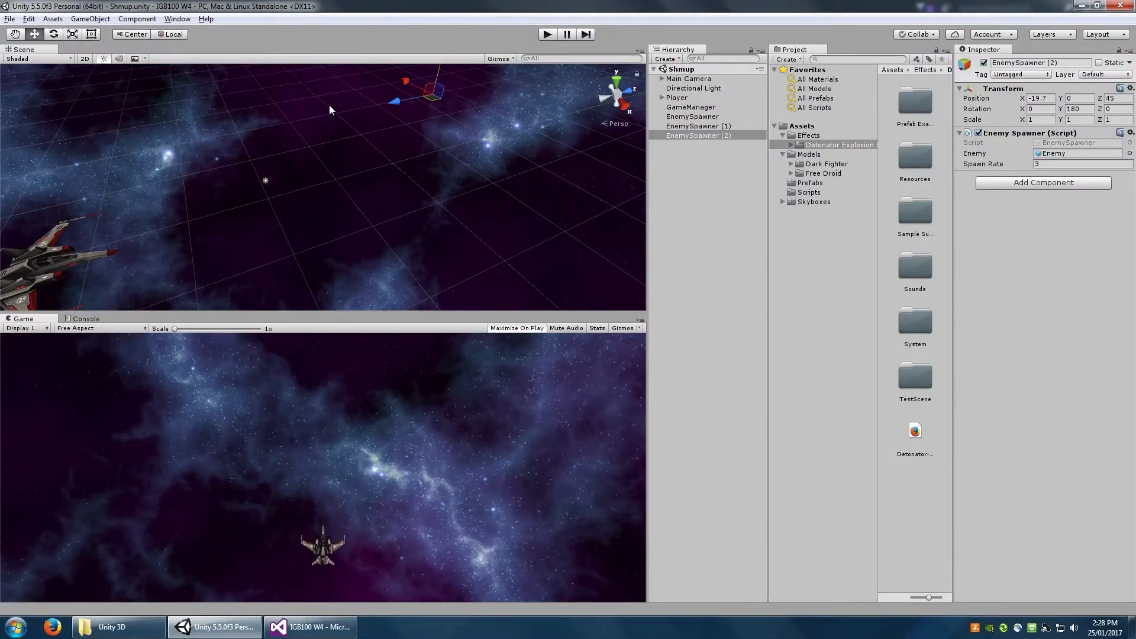
click(177, 18)
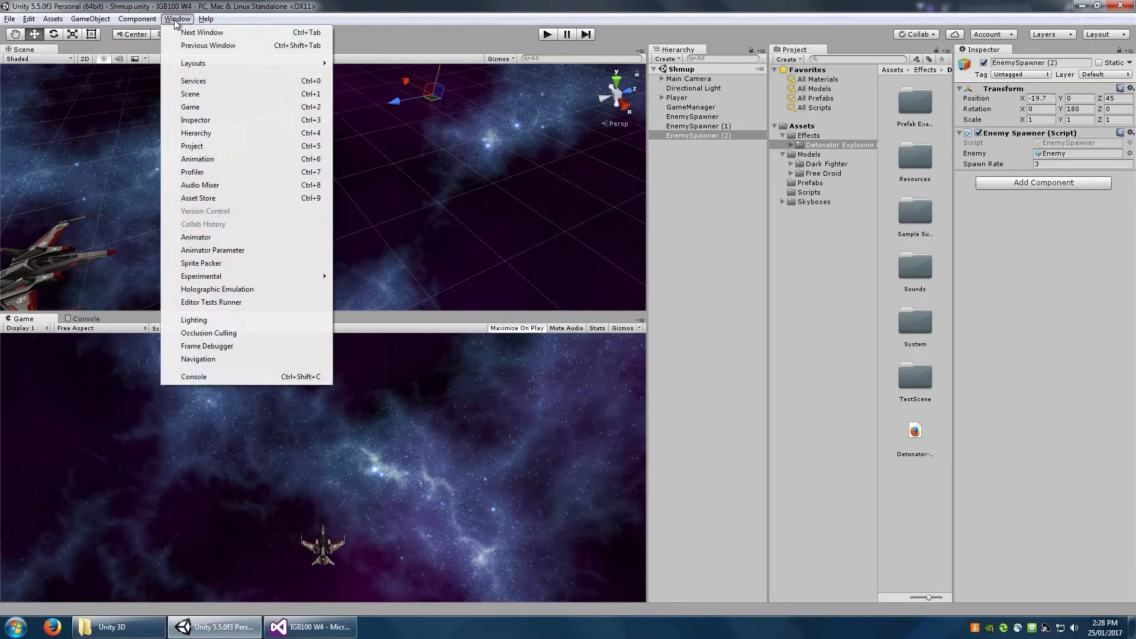
mouse_move(199, 184)
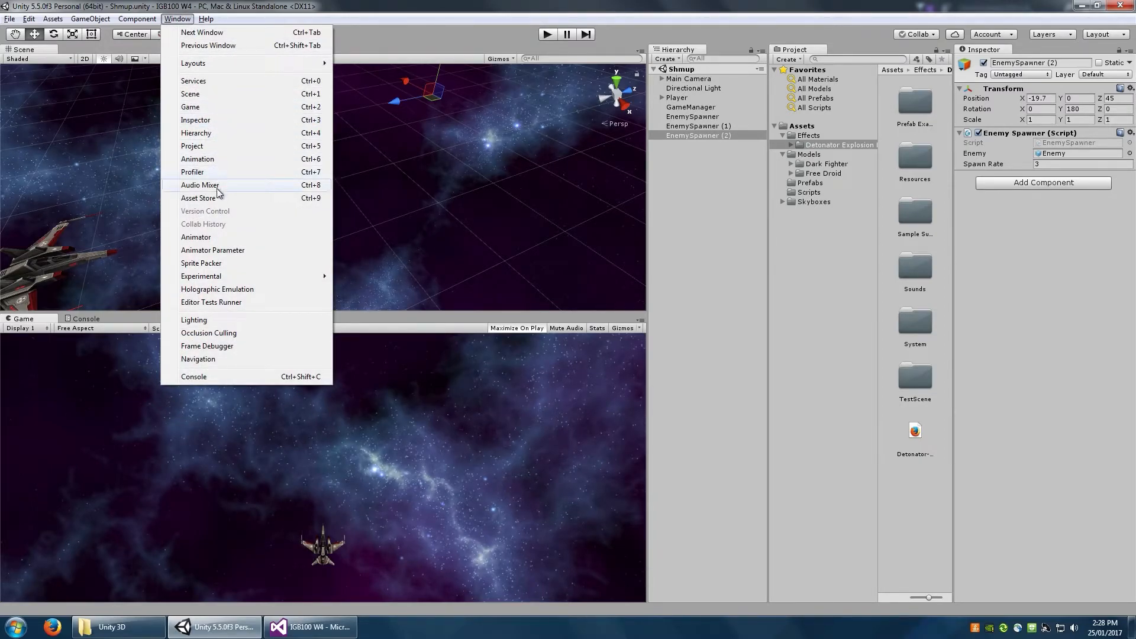
mouse_move(198, 198)
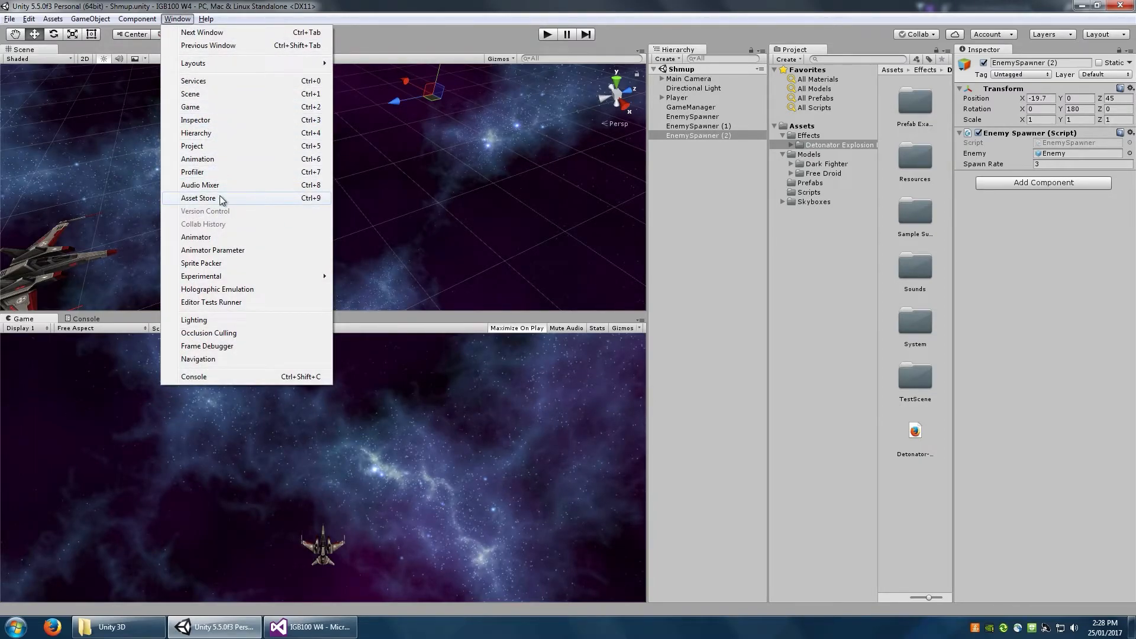
click(198, 197)
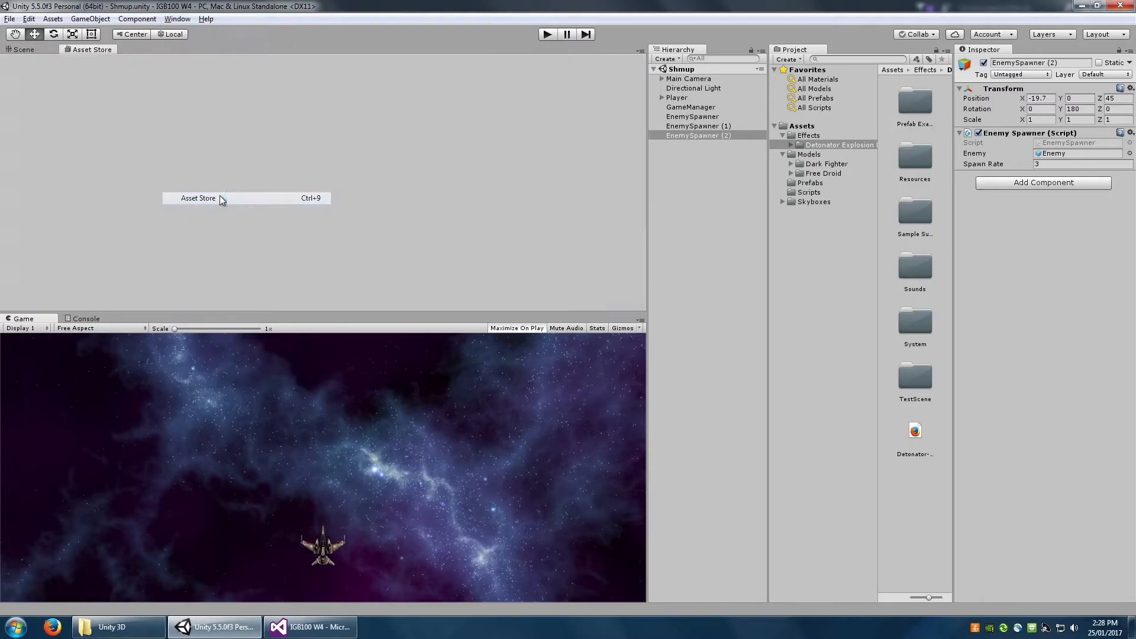
click(197, 198)
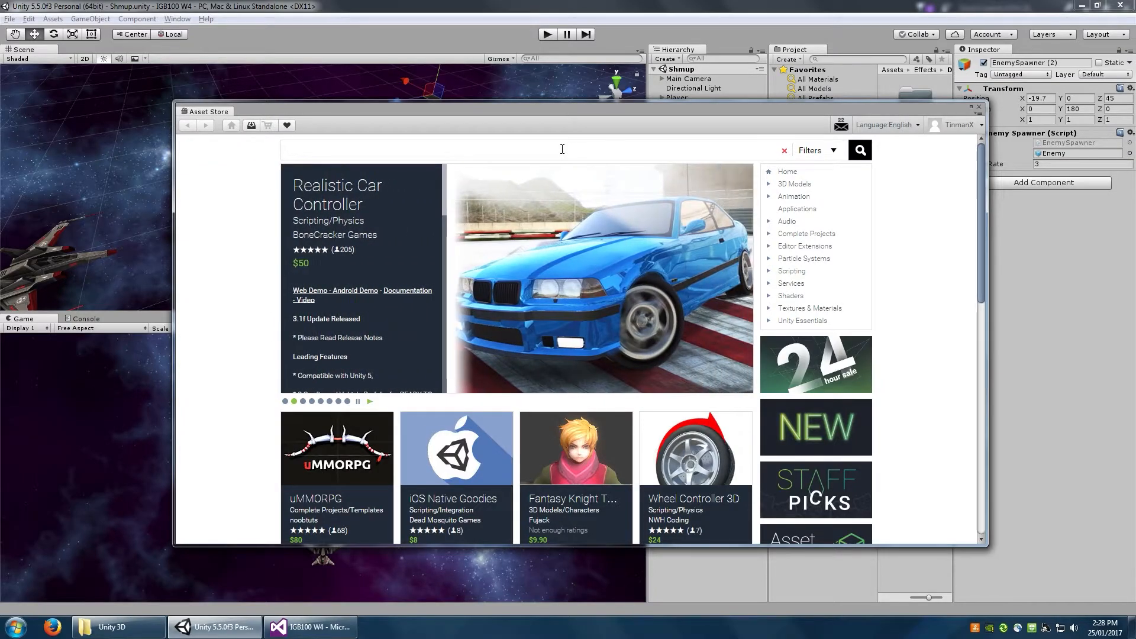
text(free droid)
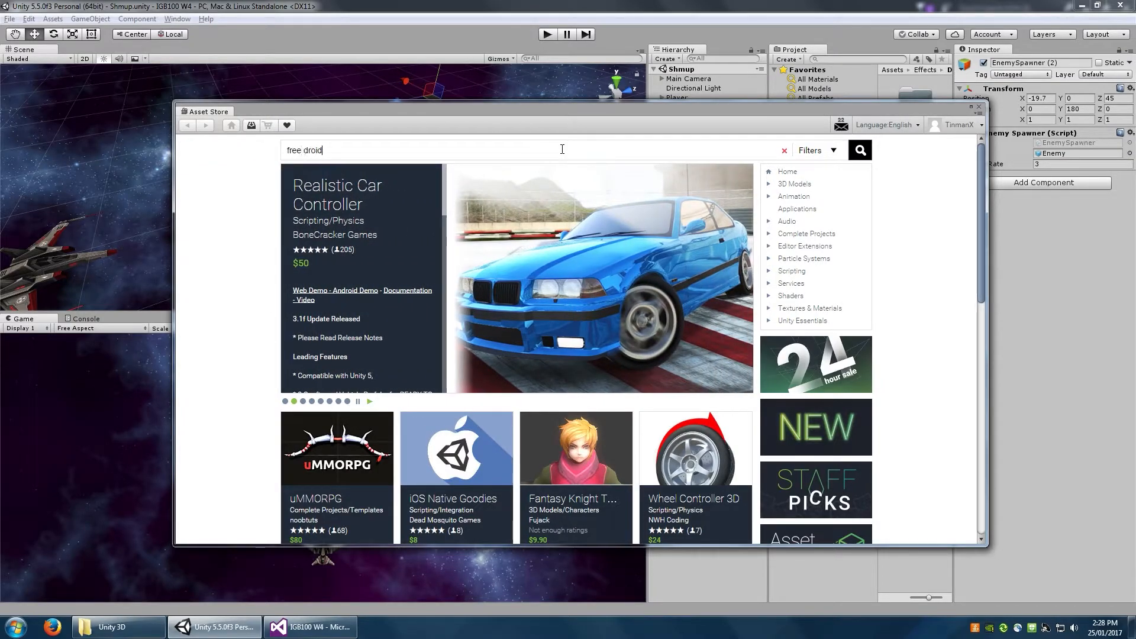
click(859, 150)
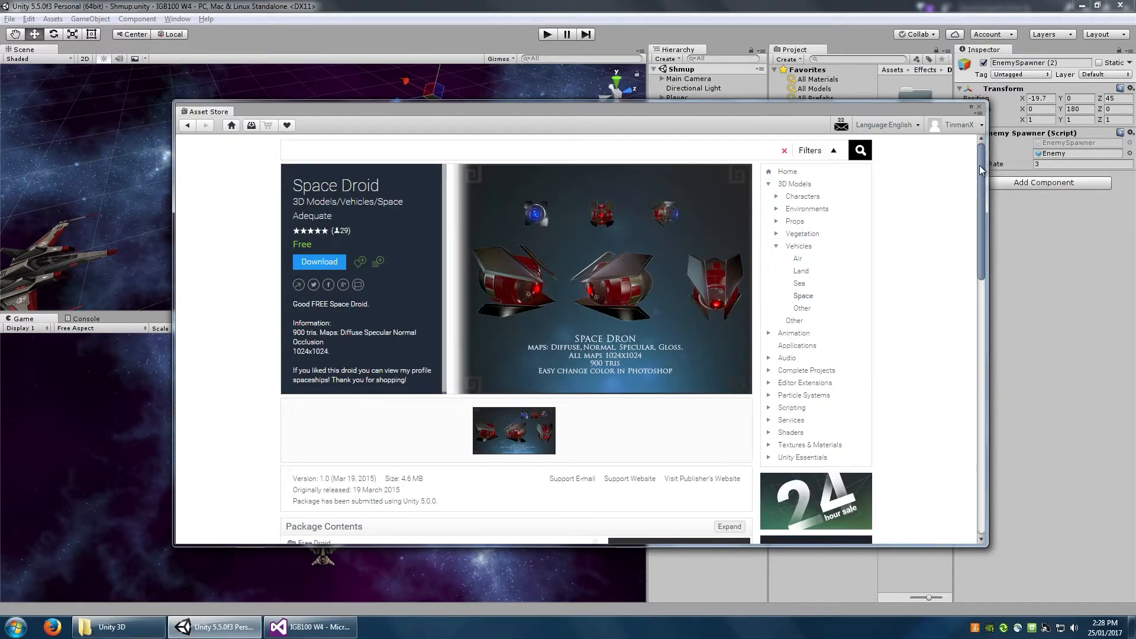
click(813, 150)
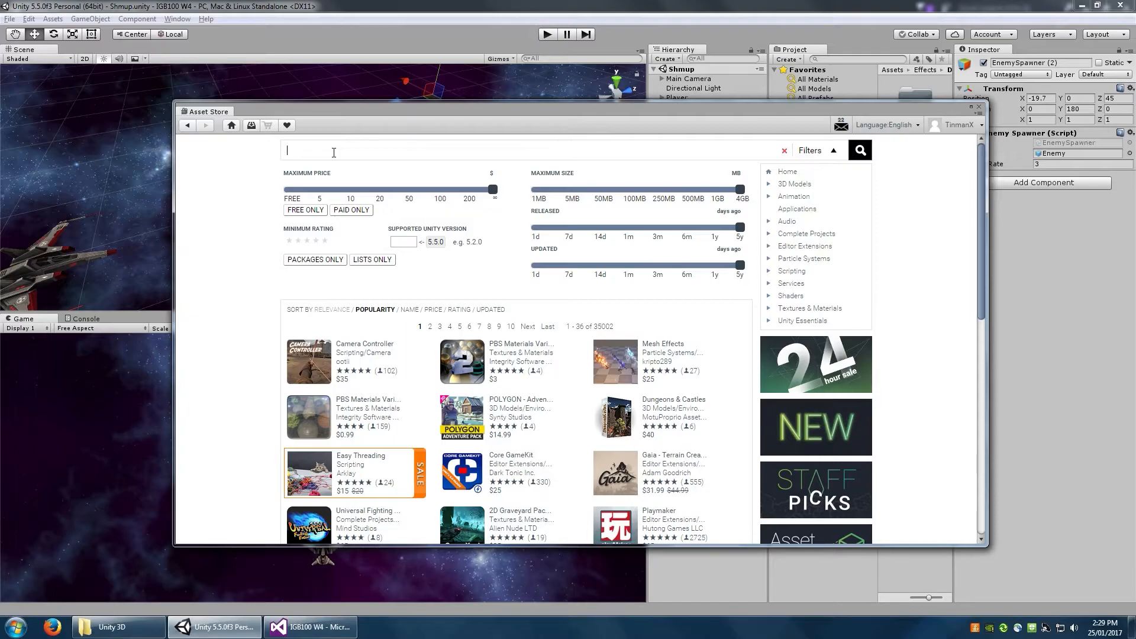
text(spacesh)
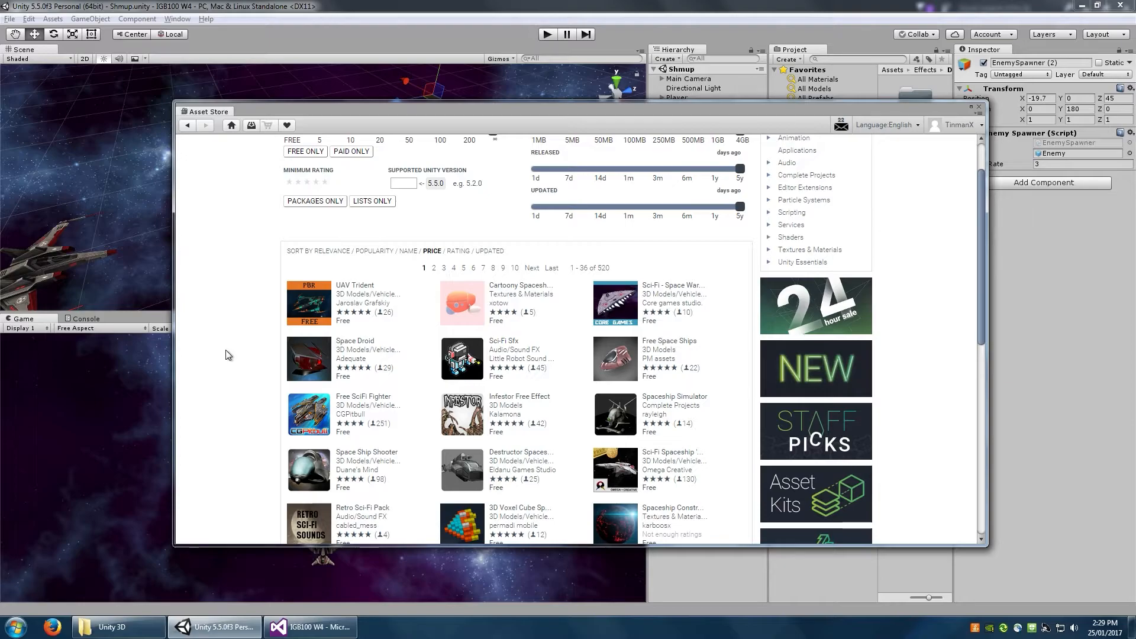
click(977, 106)
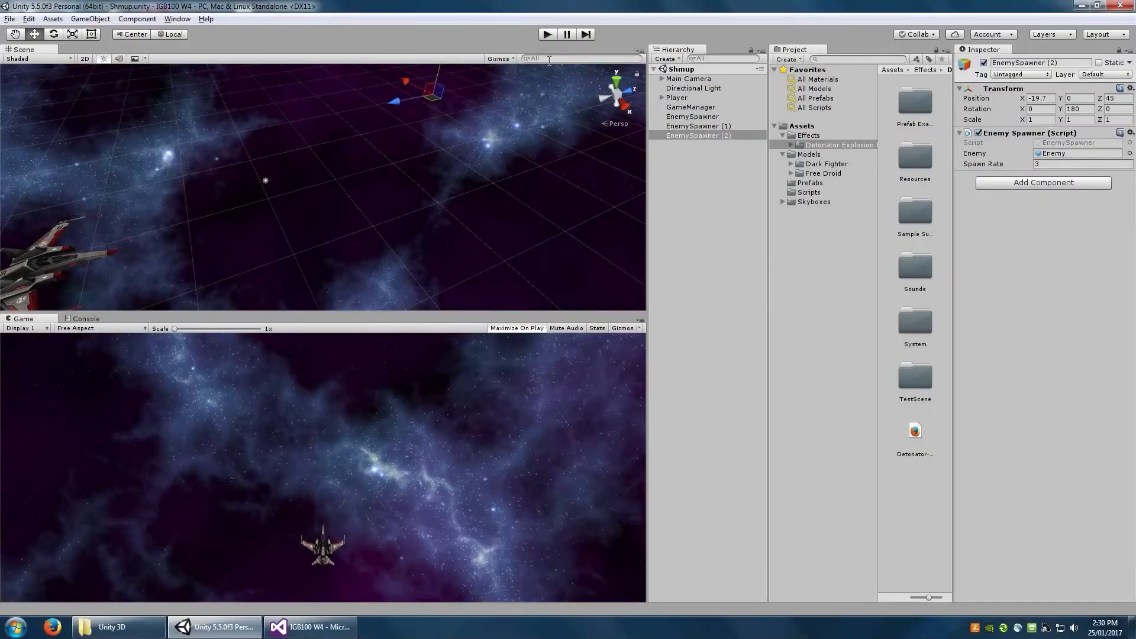